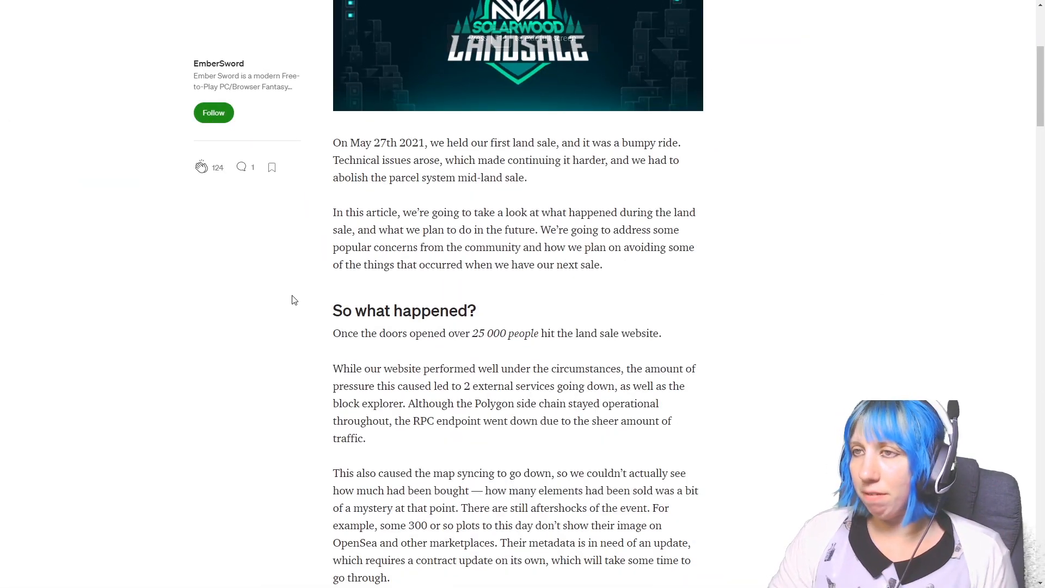
Step: Scroll the Ember Sword article past the Solarwood banner and intro to 'So what happened?'
scroll(down, 3)
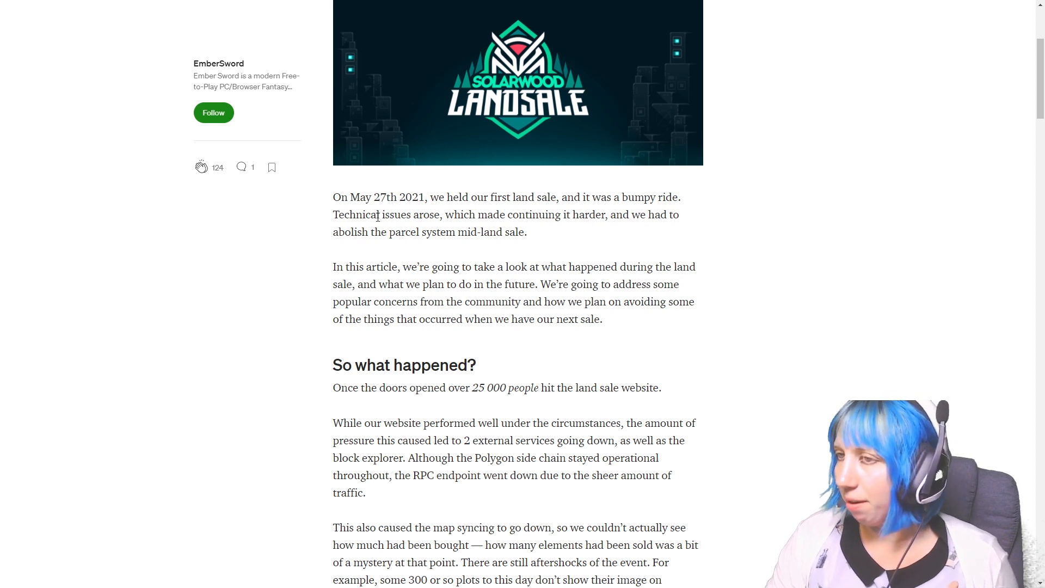
mouse_move(434, 260)
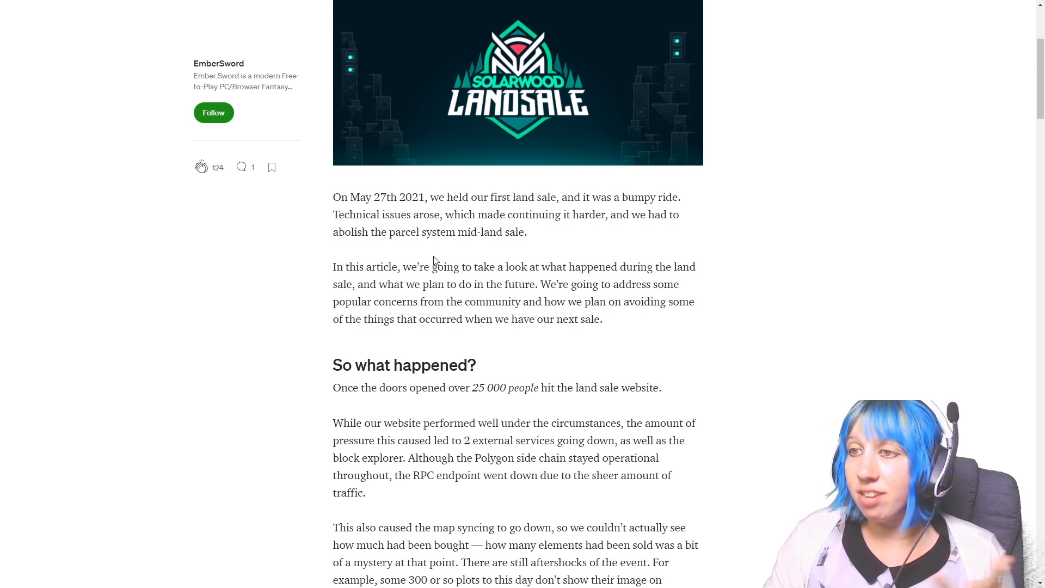
mouse_move(428, 255)
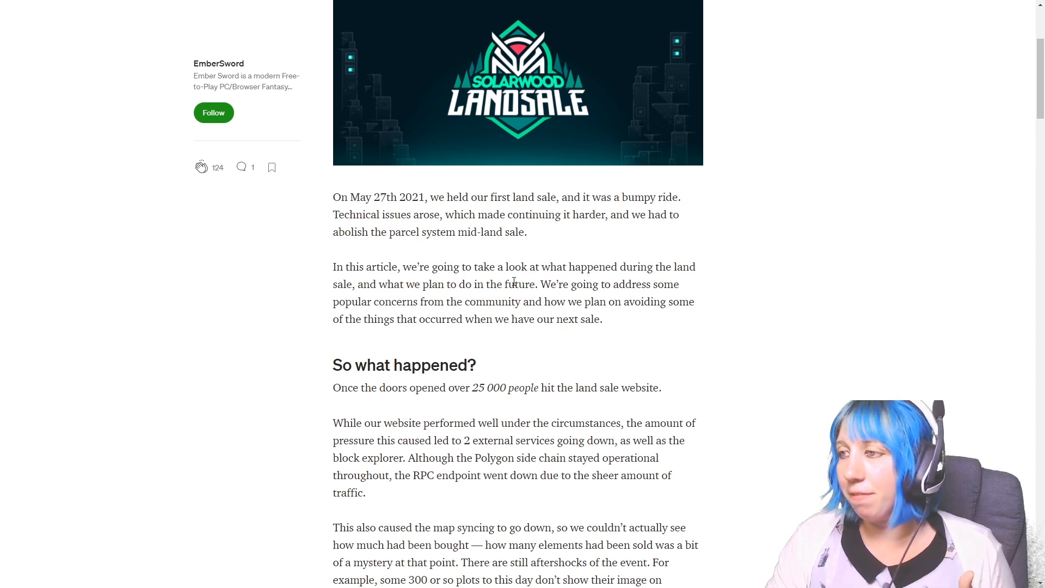
scroll(down, 3)
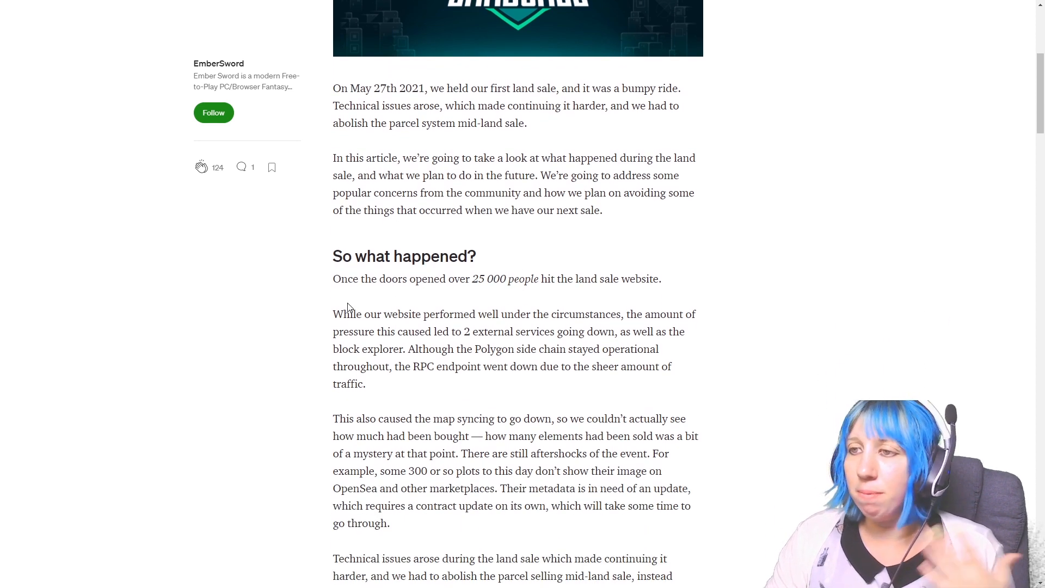
scroll(down, 3)
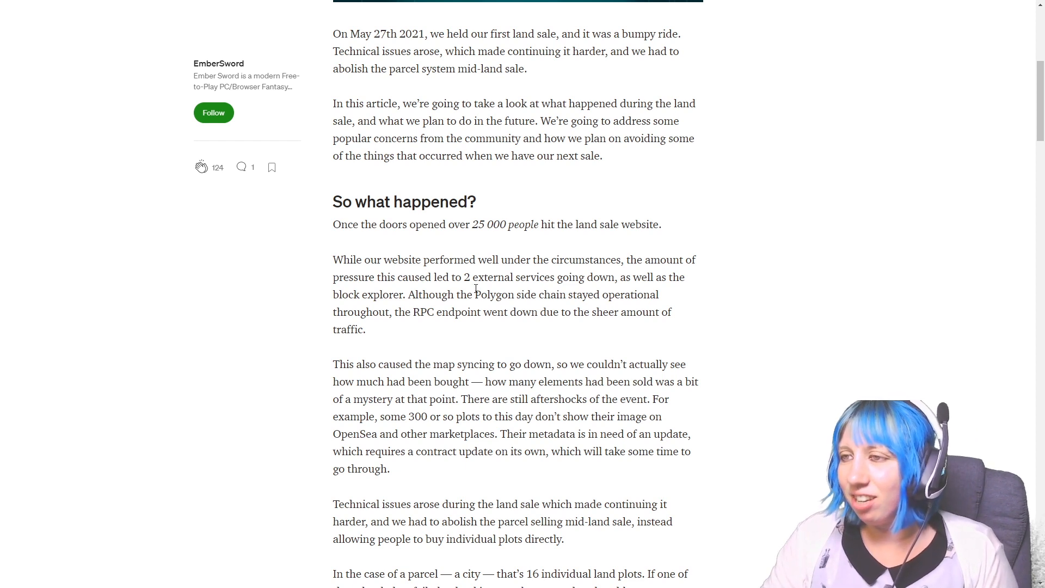
Step: Scroll down to the paragraphs on 16-plot parcels and the chain explorer lagging 3 hours
scroll(down, 3)
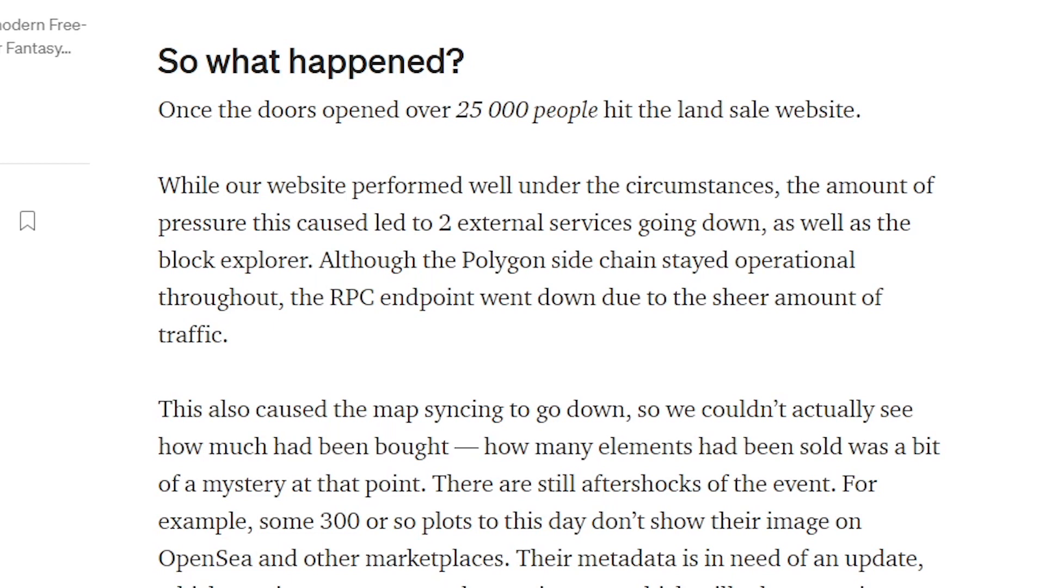
scroll(down, 3)
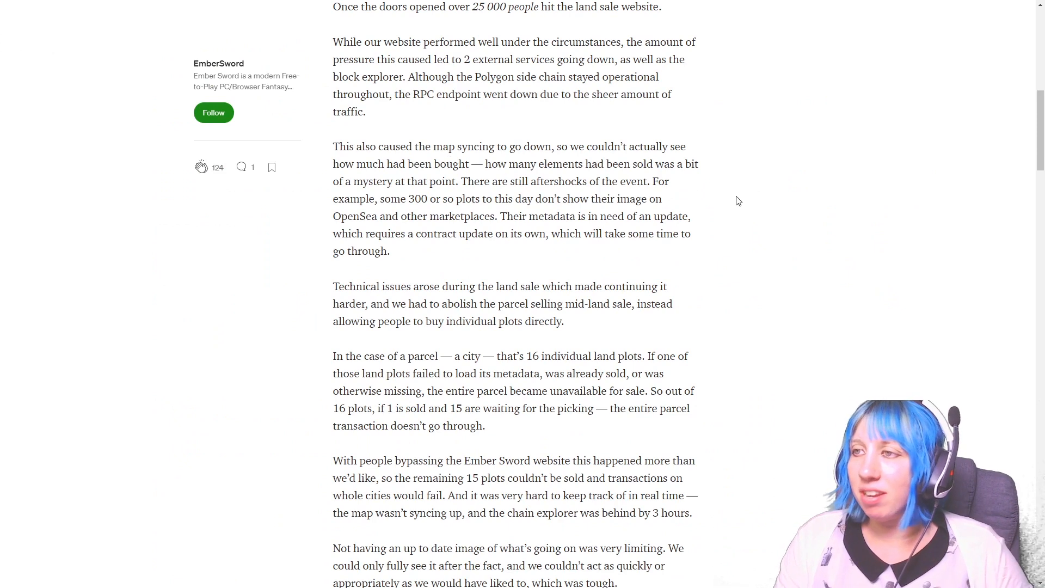
mouse_move(732, 200)
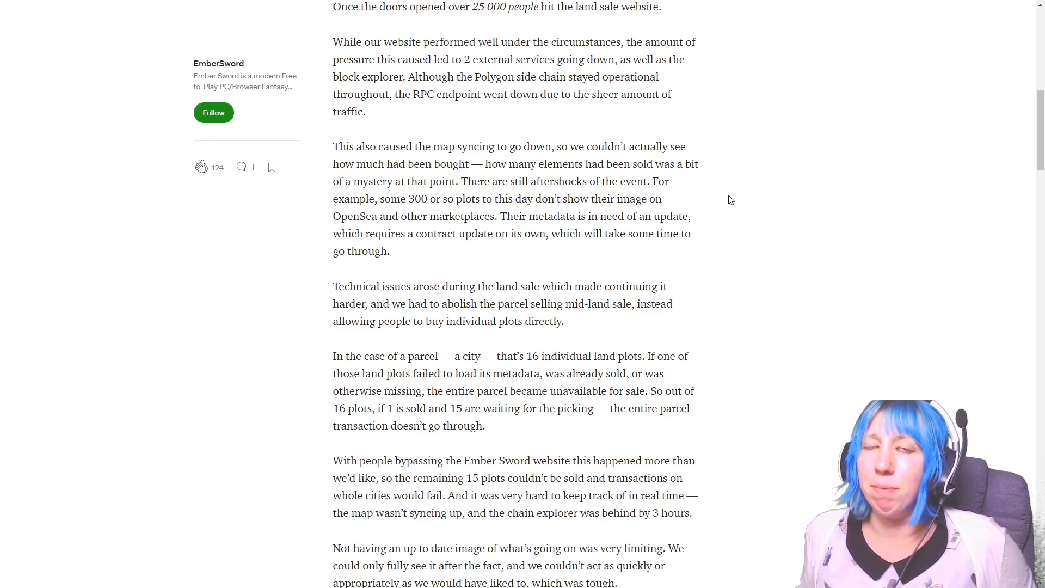
Step: Scroll to the 'Overall, this was a huge challenge' paragraph about scaling endpoints
scroll(down, 3)
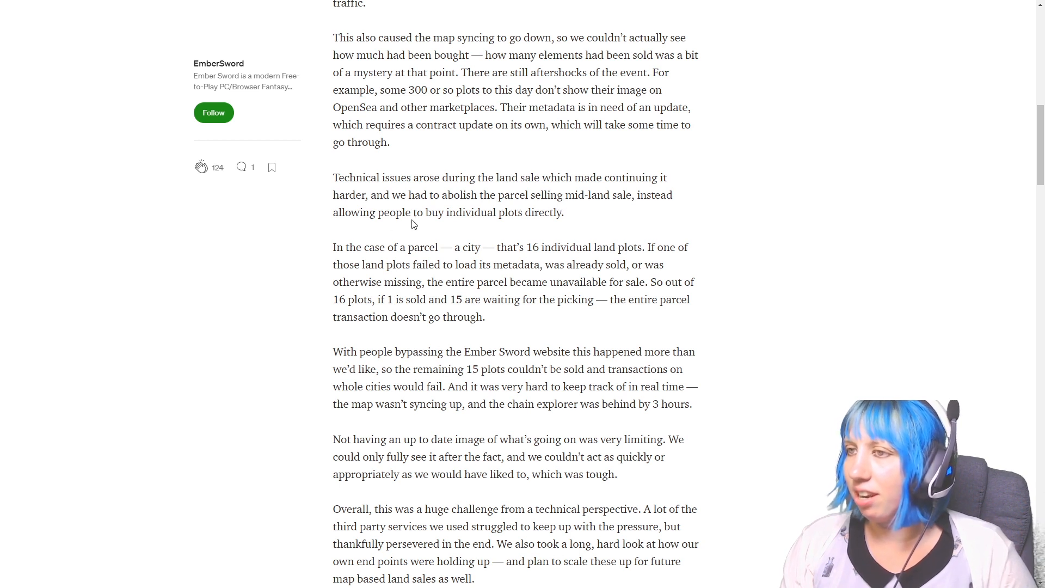
mouse_move(376, 243)
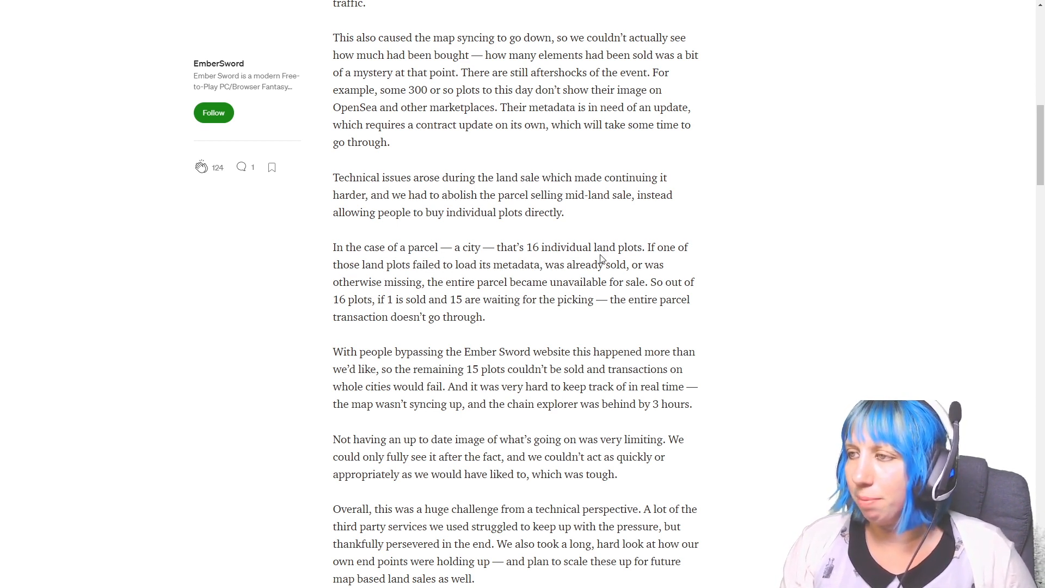
mouse_move(444, 271)
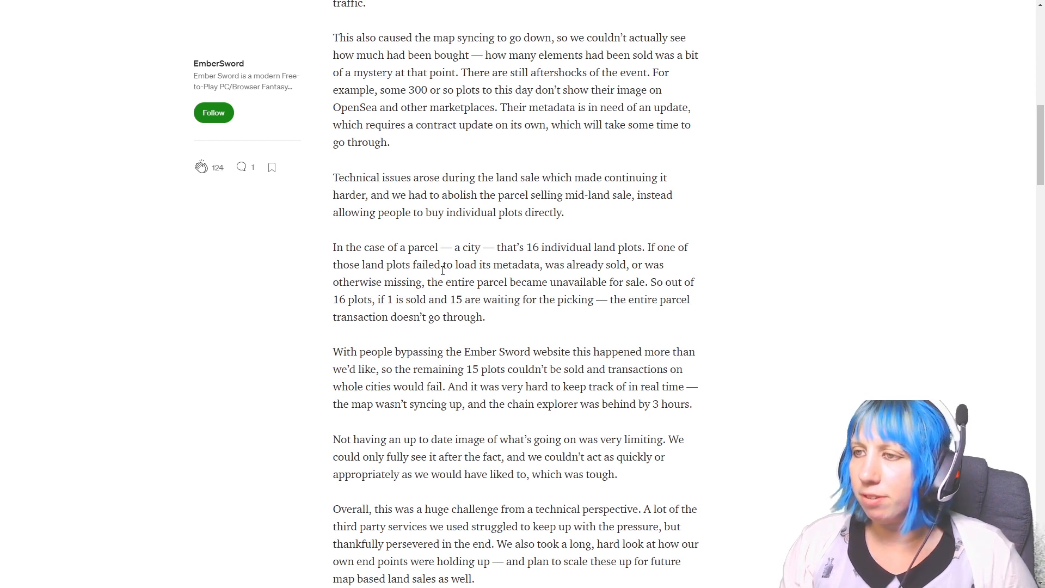
mouse_move(556, 277)
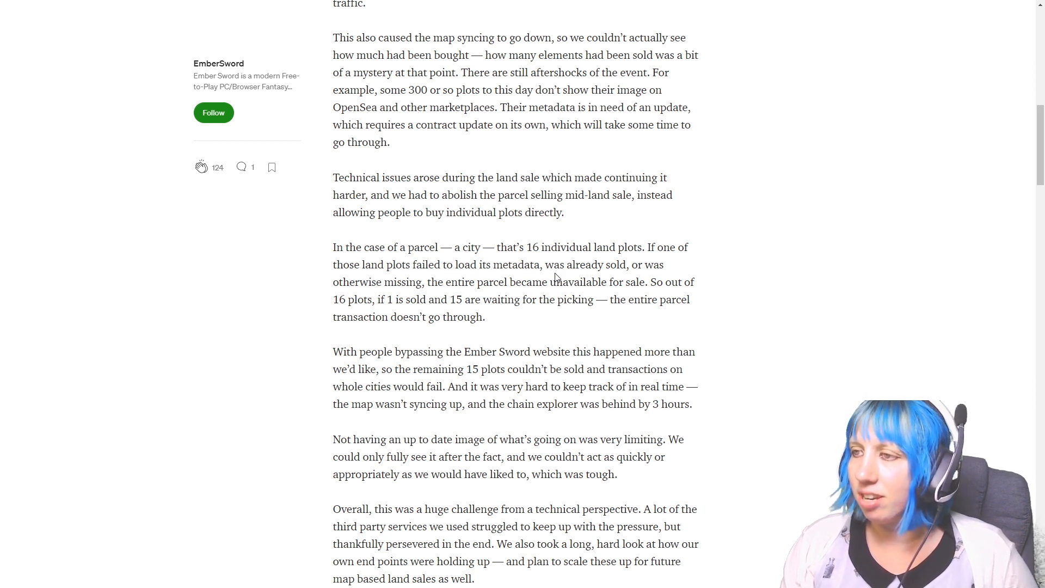
mouse_move(365, 295)
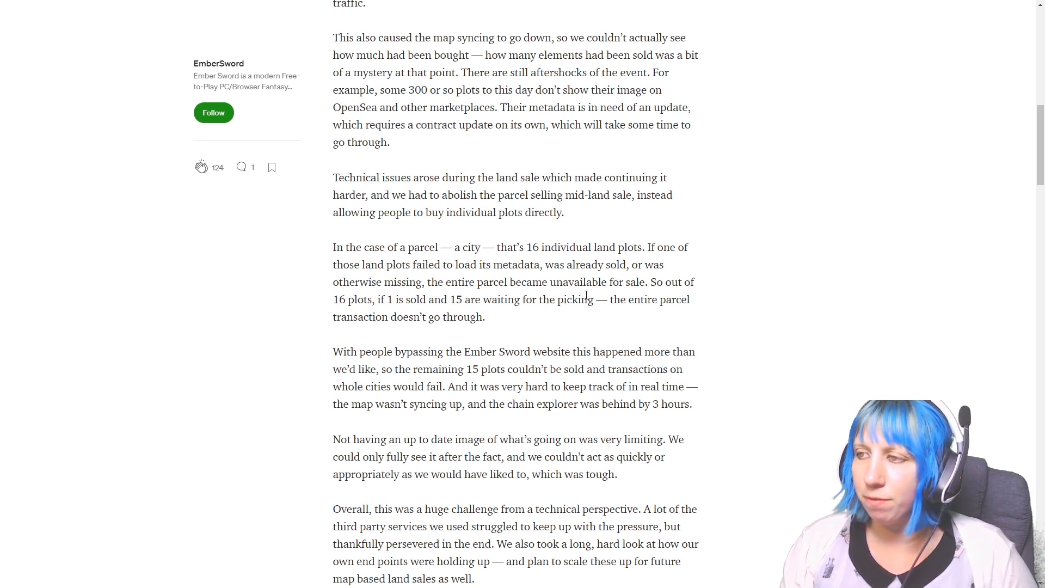
mouse_move(315, 320)
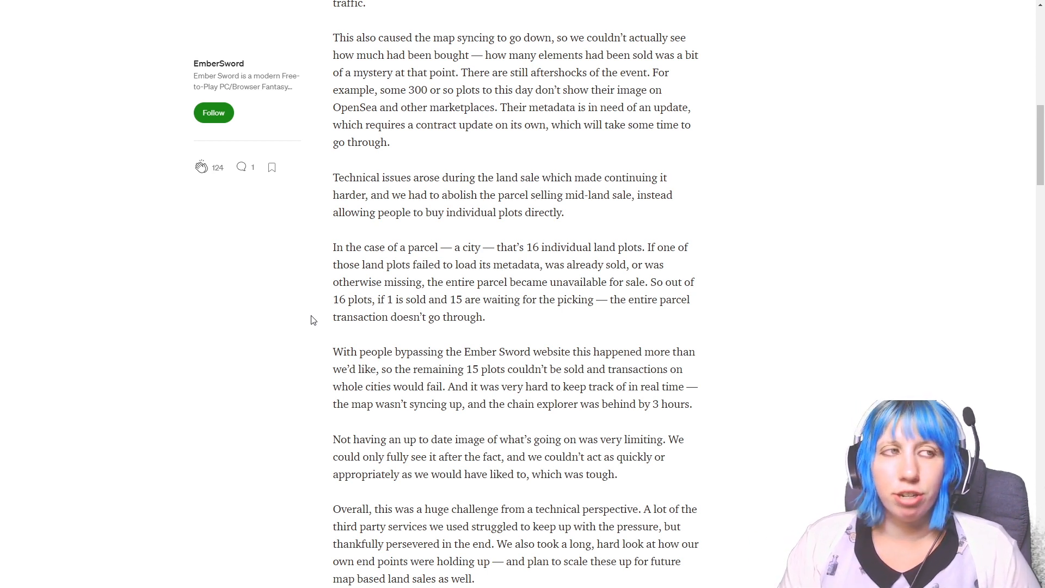
mouse_move(273, 324)
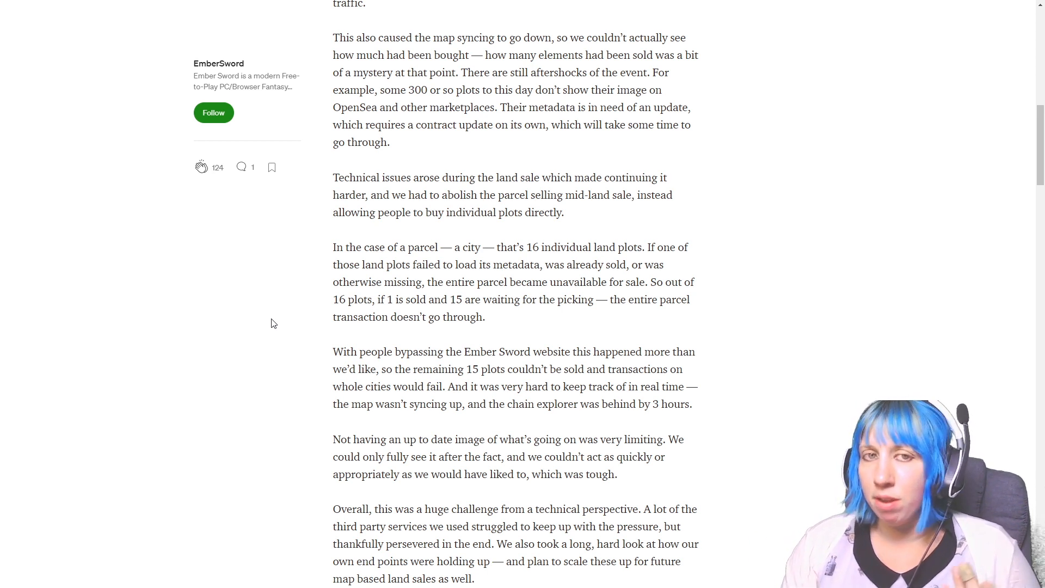
Step: Scroll to 'Things sold out incredibly quickly' and its 7.5% land limit paragraphs
scroll(down, 3)
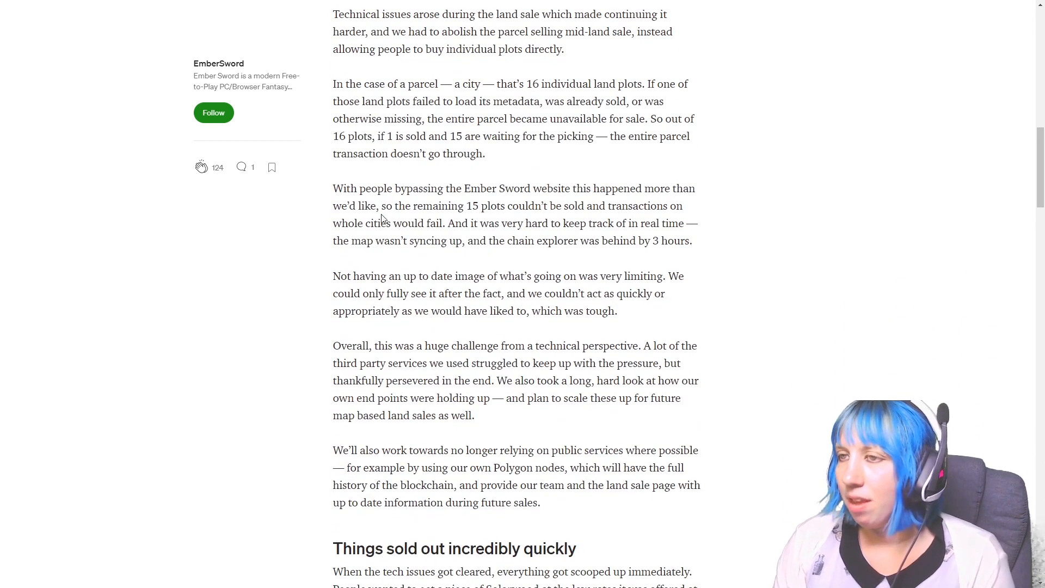
mouse_move(304, 252)
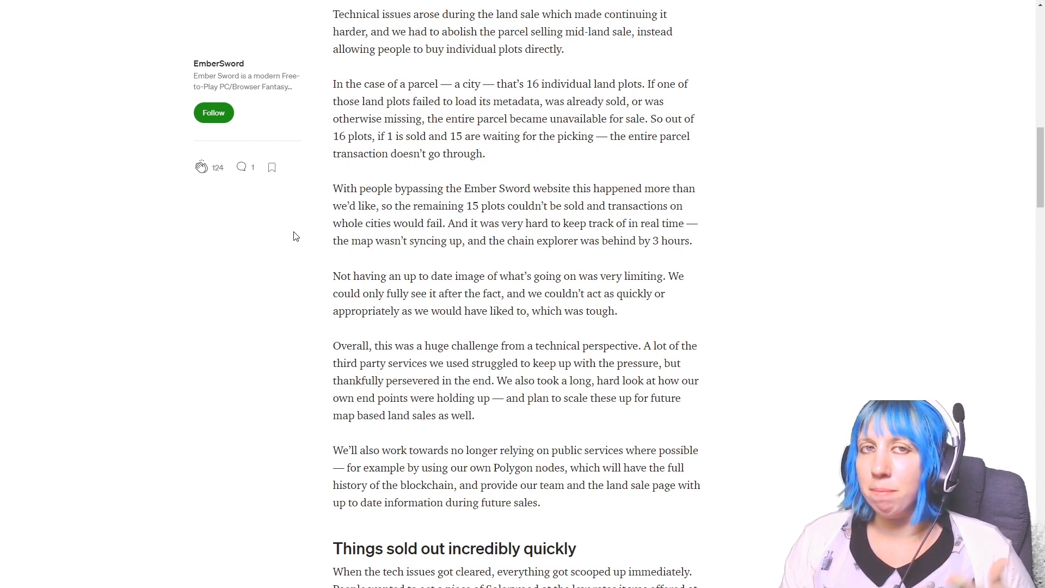
scroll(down, 3)
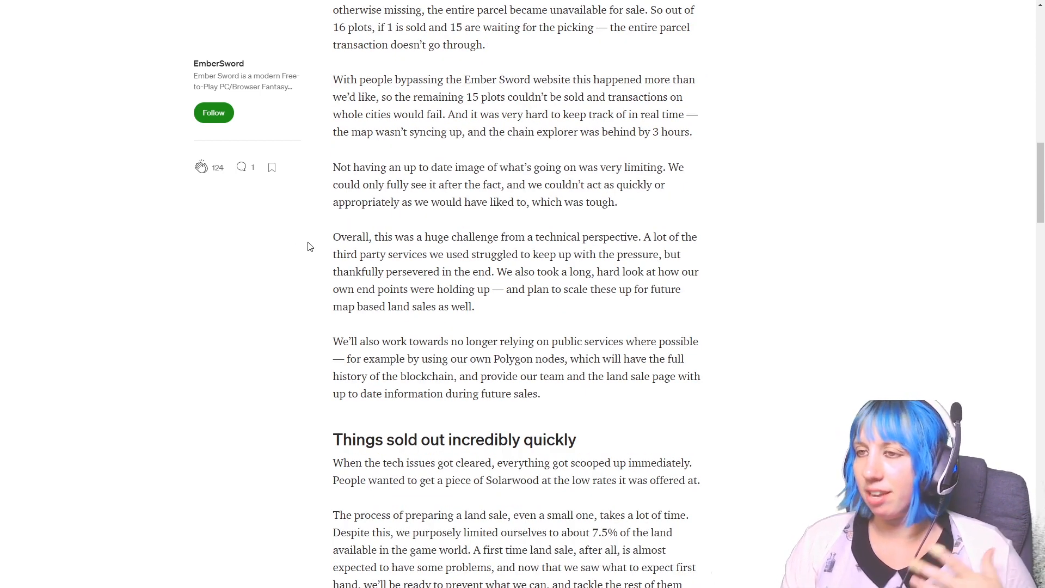
mouse_move(299, 240)
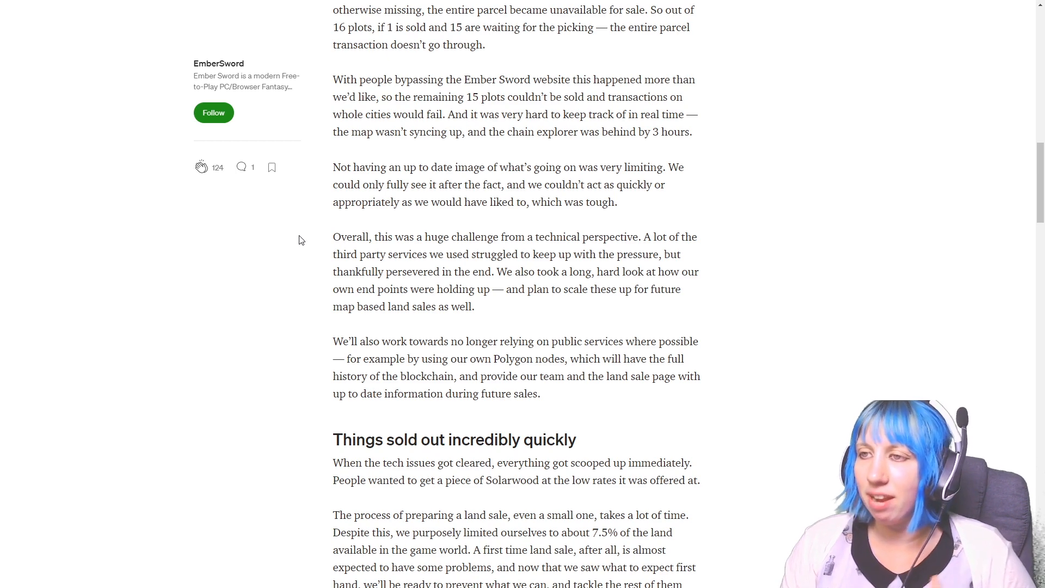
scroll(down, 3)
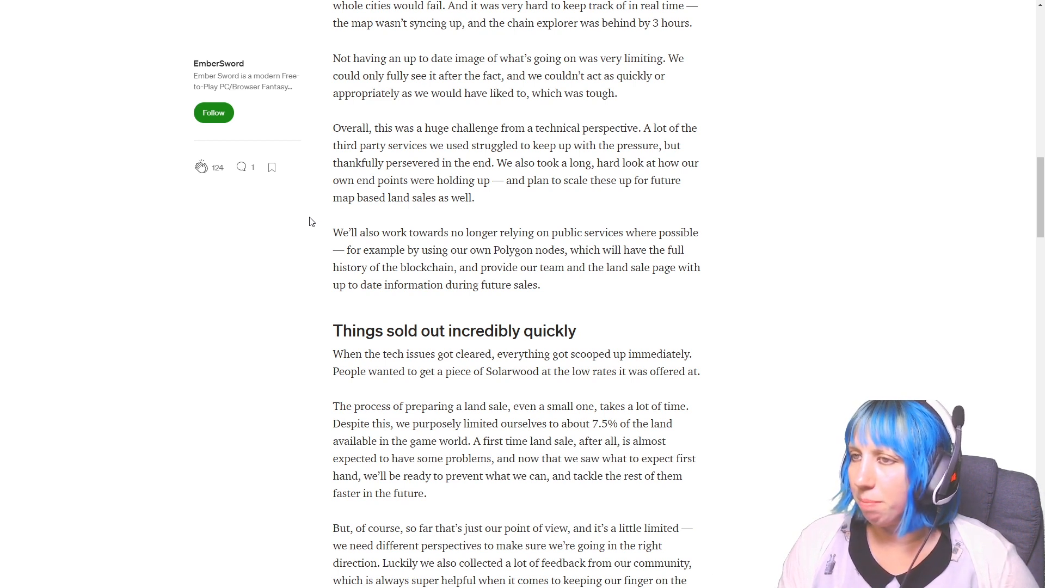
scroll(down, 3)
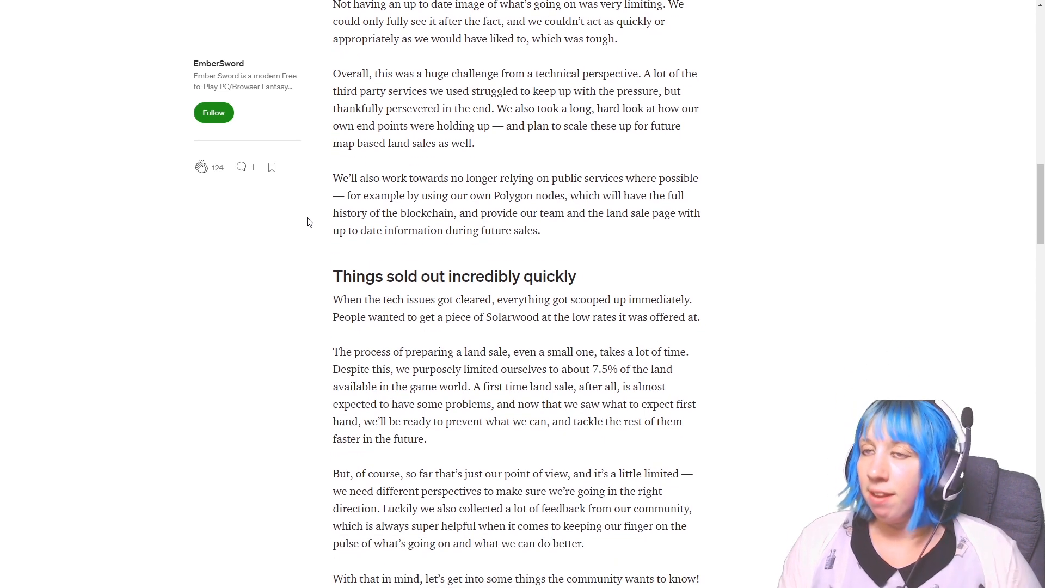
Step: Scroll past the sell-out section to the 'Improving communication' heading on Discord messaging
scroll(down, 3)
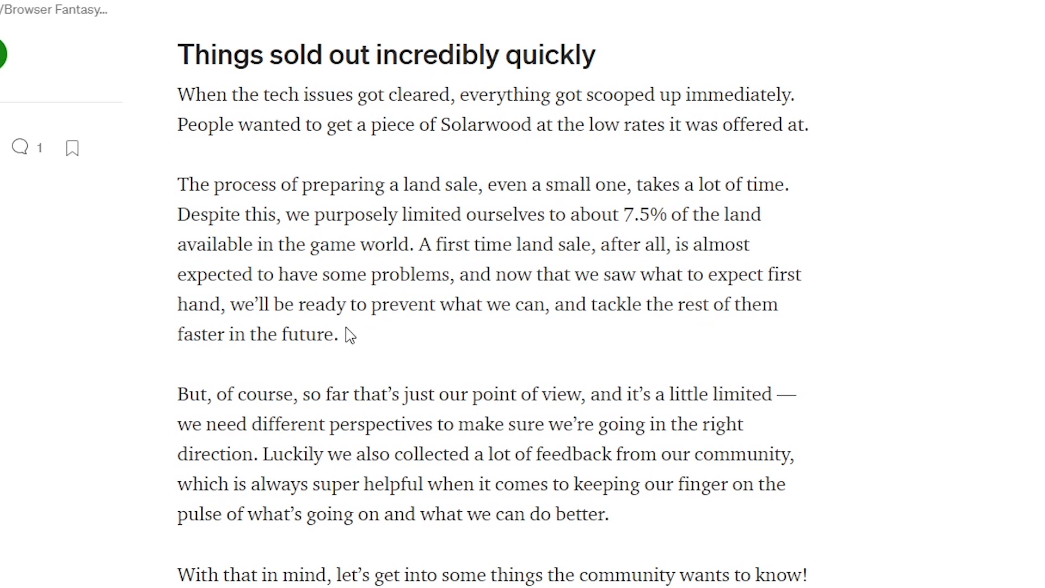
mouse_move(462, 328)
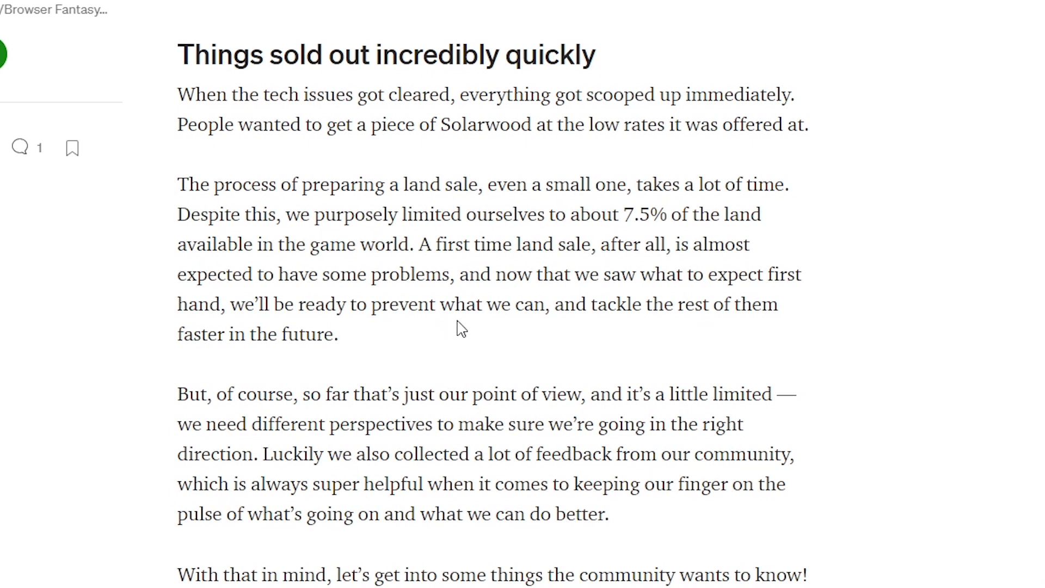
scroll(down, 3)
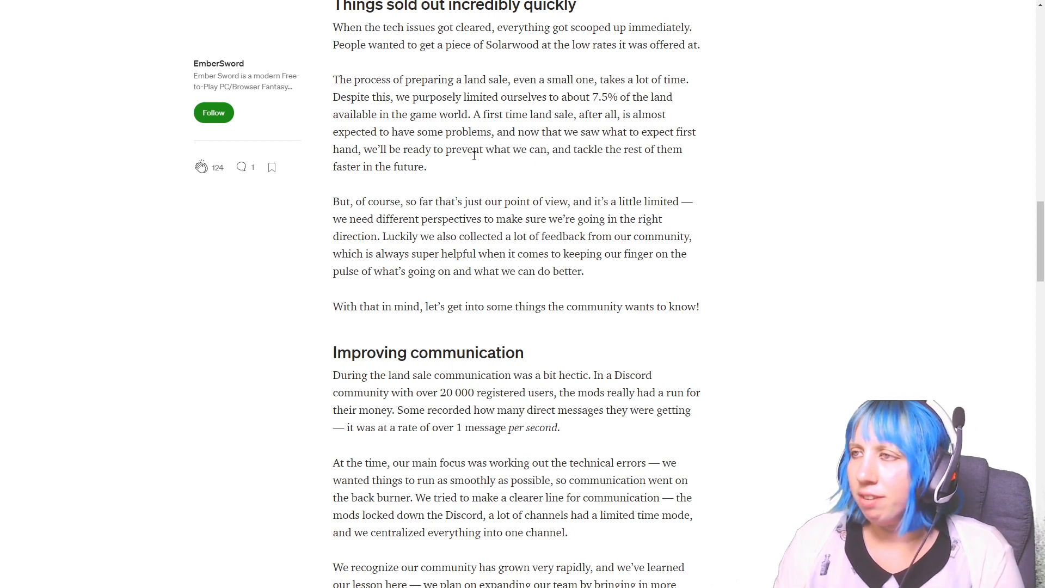
mouse_move(262, 273)
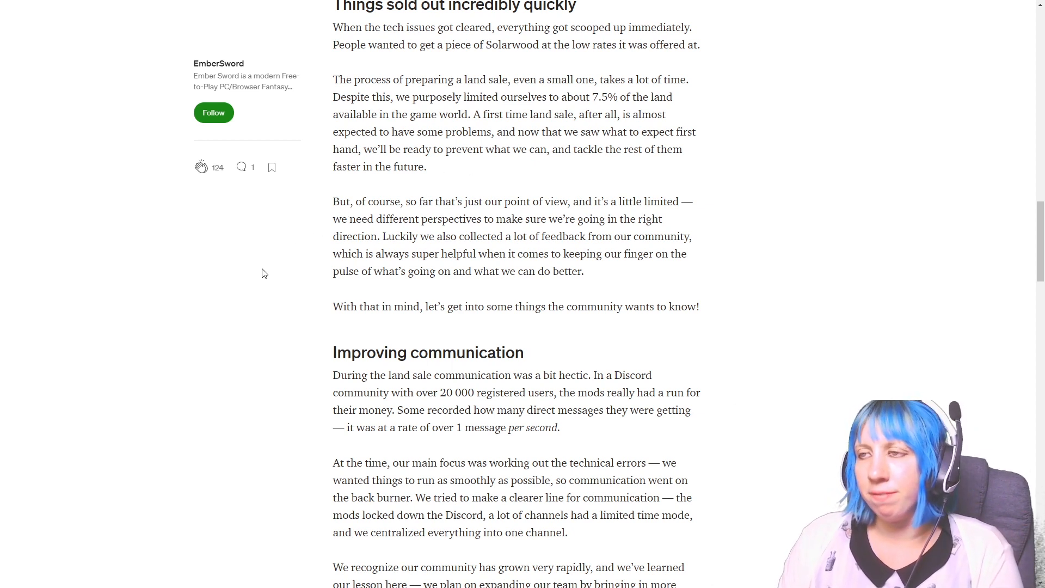
mouse_move(253, 289)
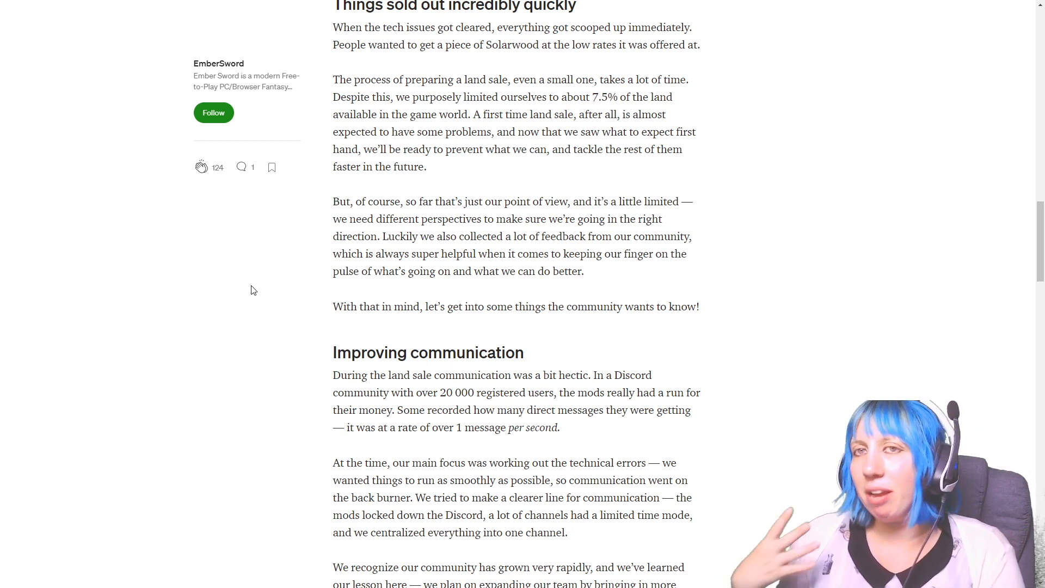
Step: Scroll past the map release paragraph into 'The user experience' on guides and wallets
scroll(down, 3)
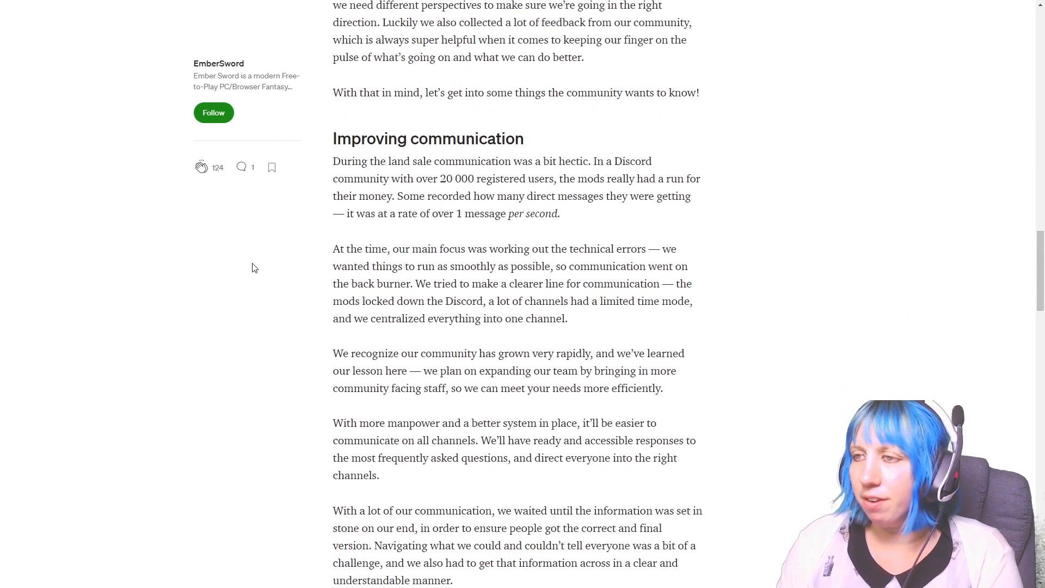
scroll(down, 3)
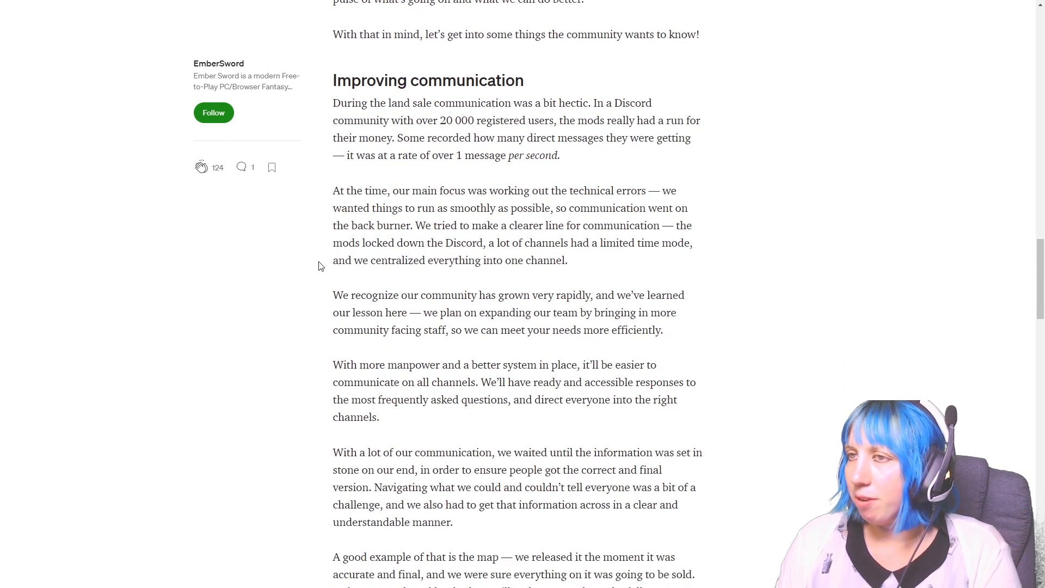
mouse_move(403, 169)
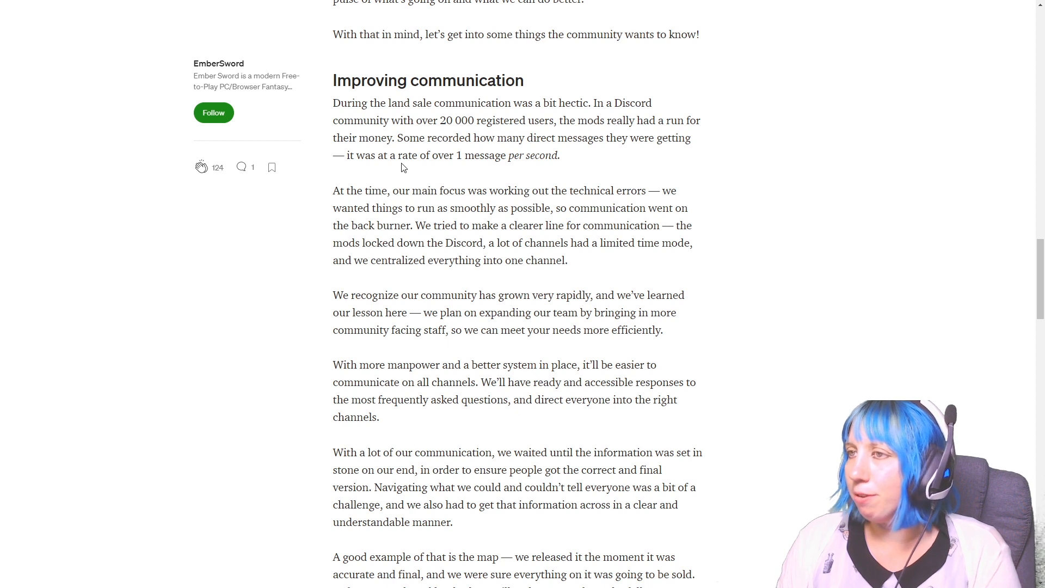
mouse_move(408, 172)
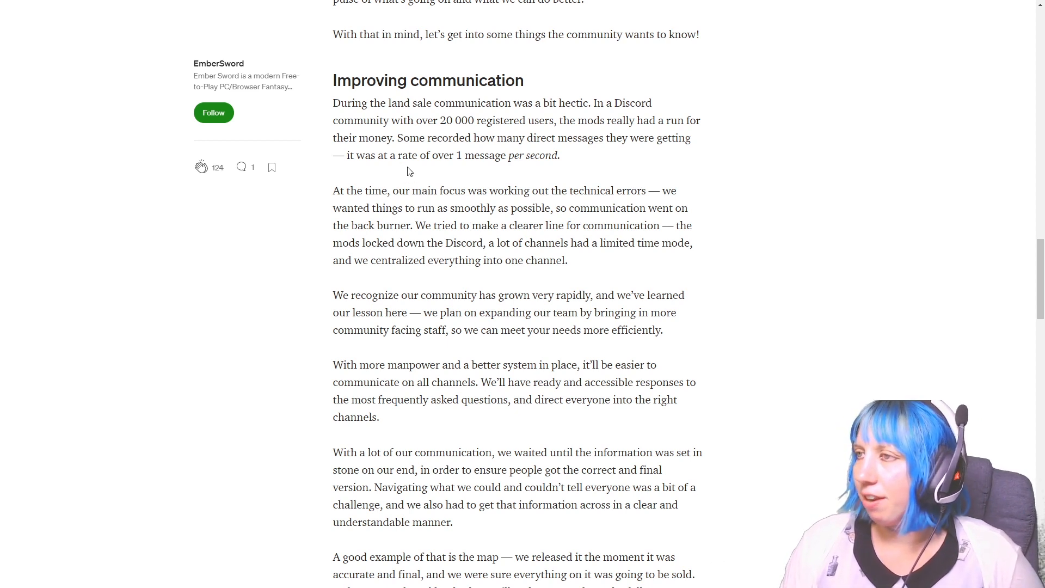
mouse_move(380, 167)
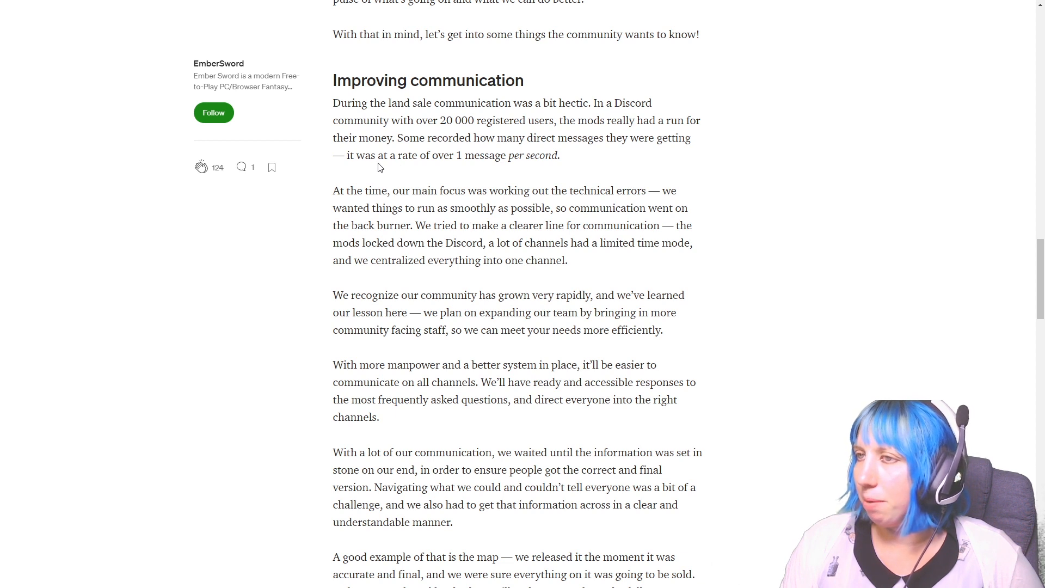
mouse_move(390, 171)
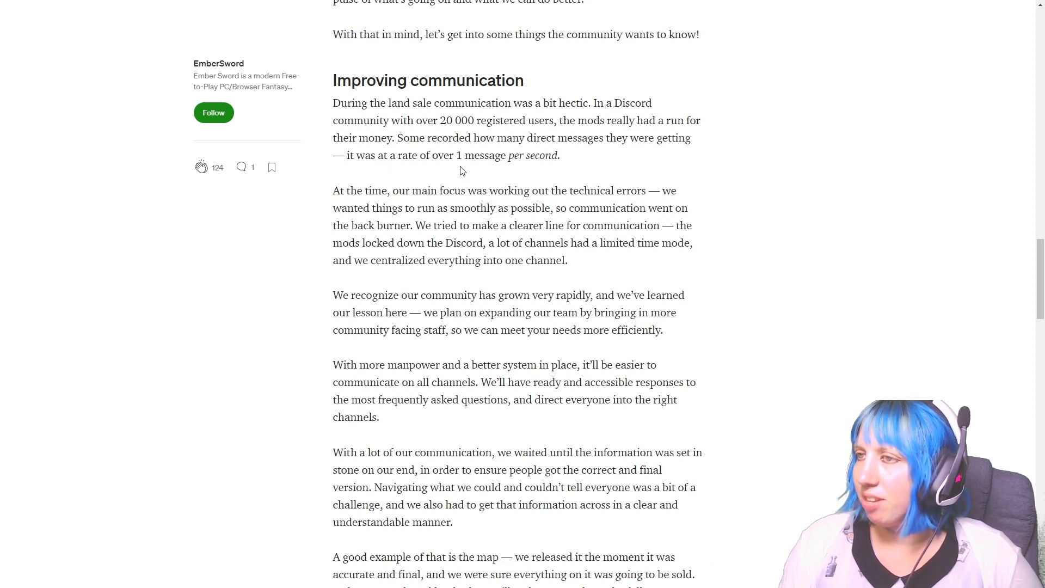
mouse_move(479, 177)
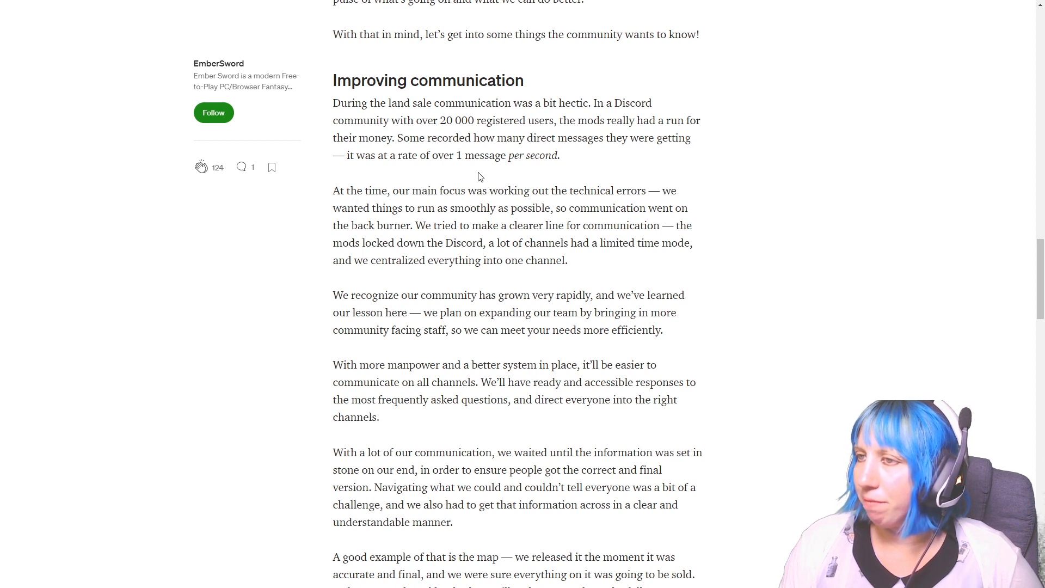
mouse_move(489, 173)
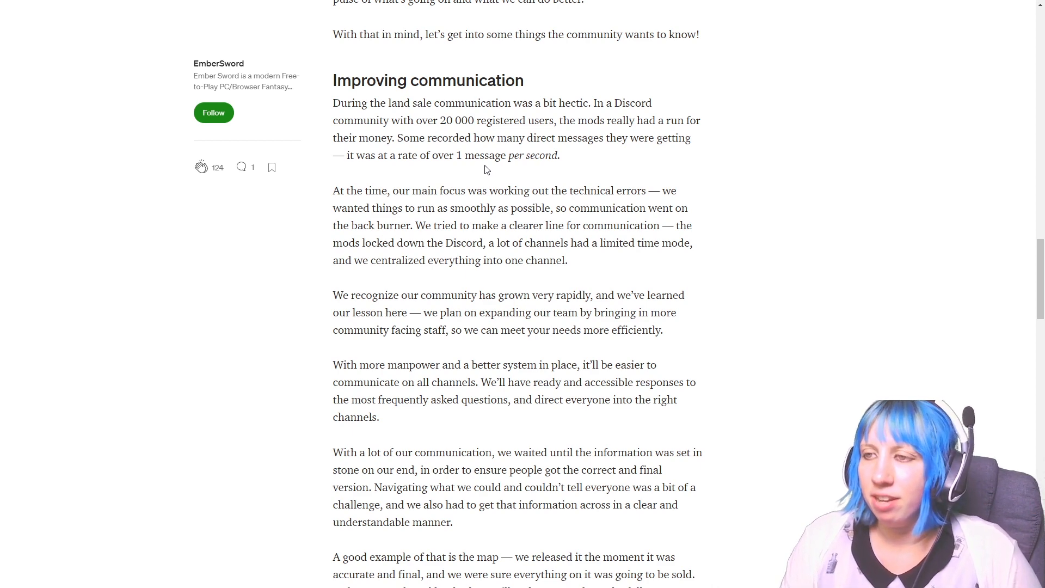
scroll(down, 3)
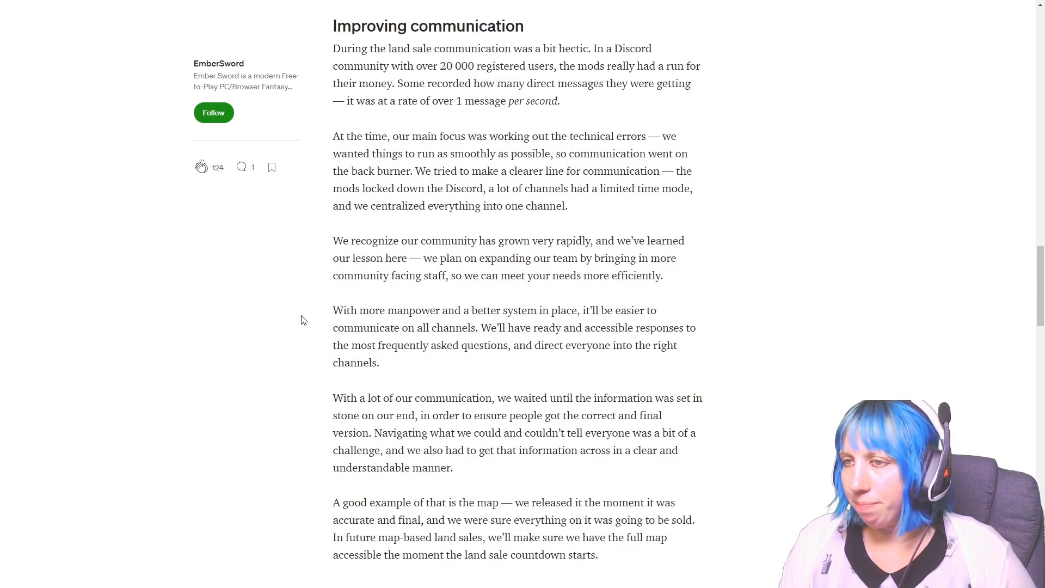
scroll(down, 3)
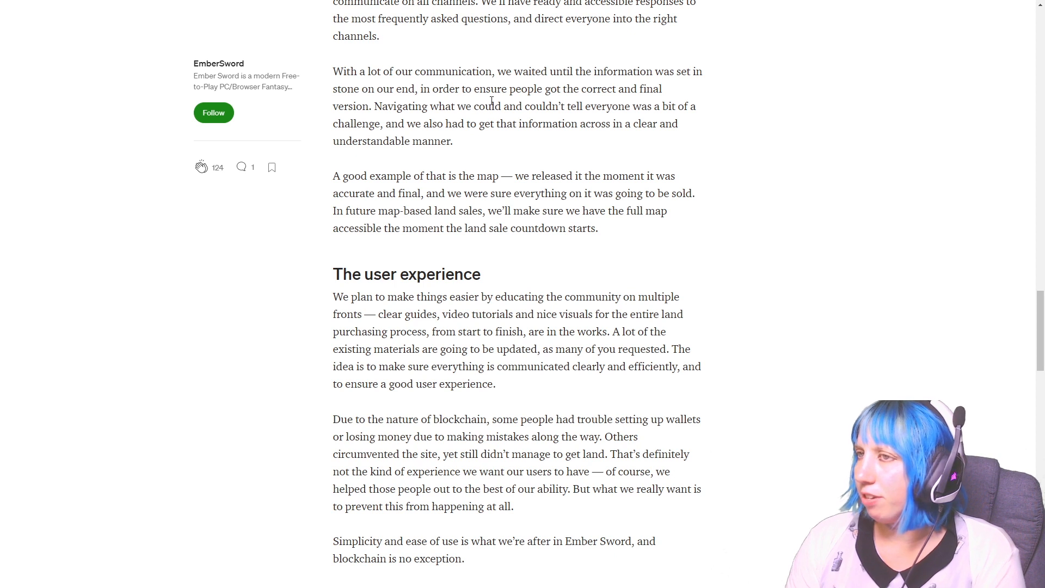
mouse_move(408, 118)
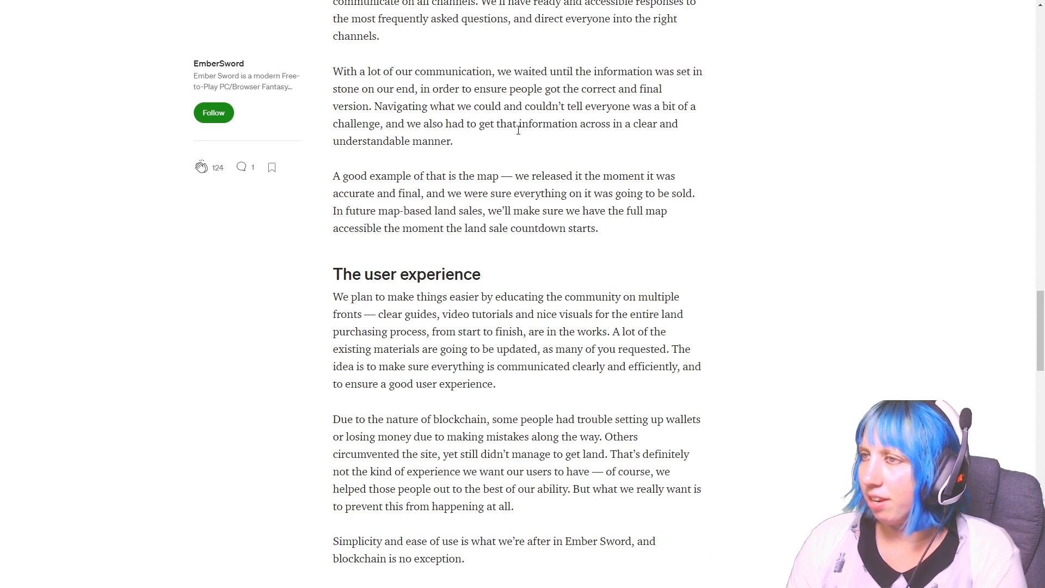
mouse_move(542, 136)
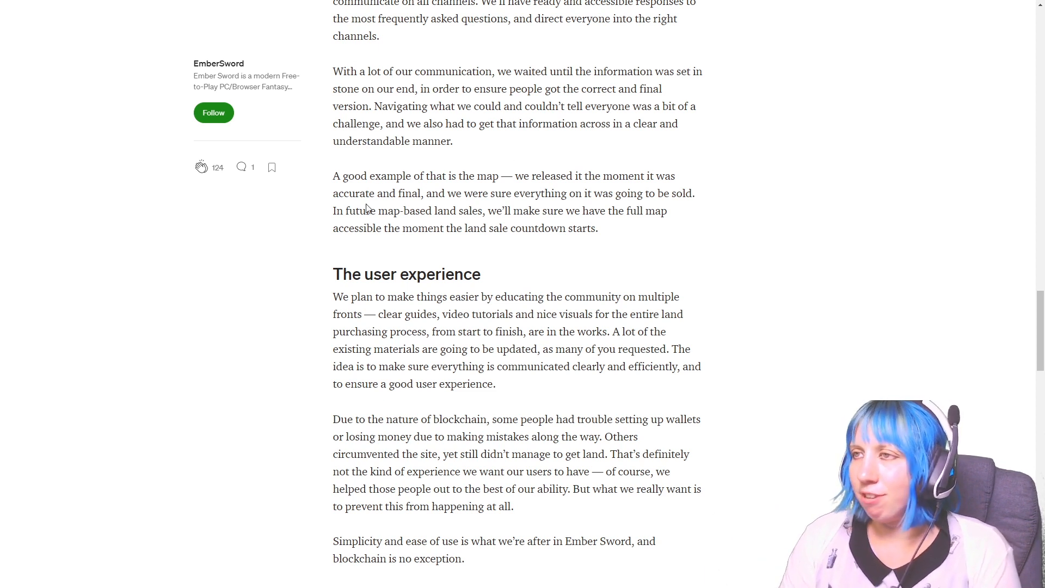
Step: Scroll down to the heading 'How are we going to deal with people bypassing the website?'
scroll(down, 3)
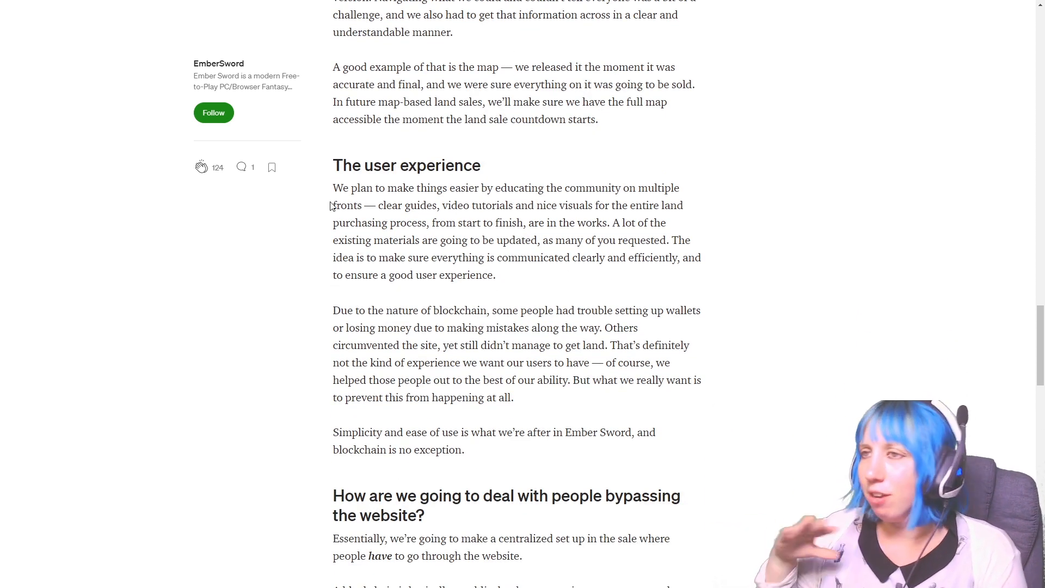
scroll(down, 3)
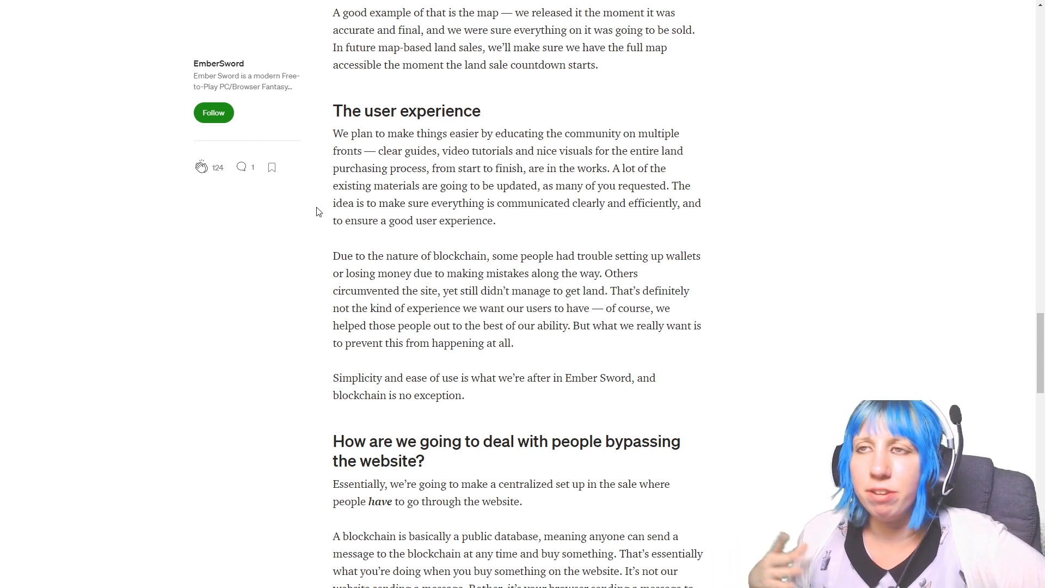
mouse_move(195, 287)
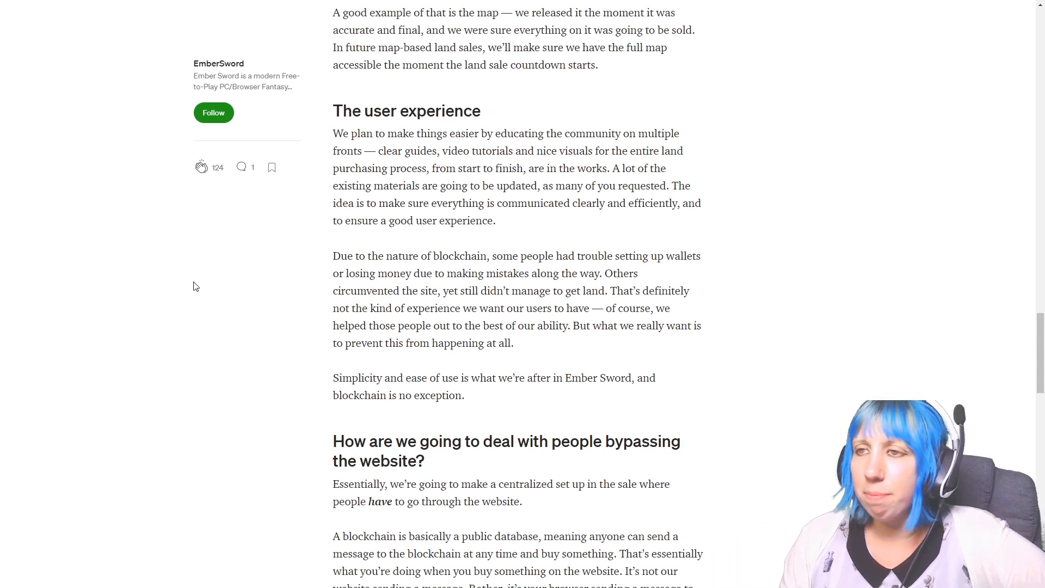
mouse_move(838, 132)
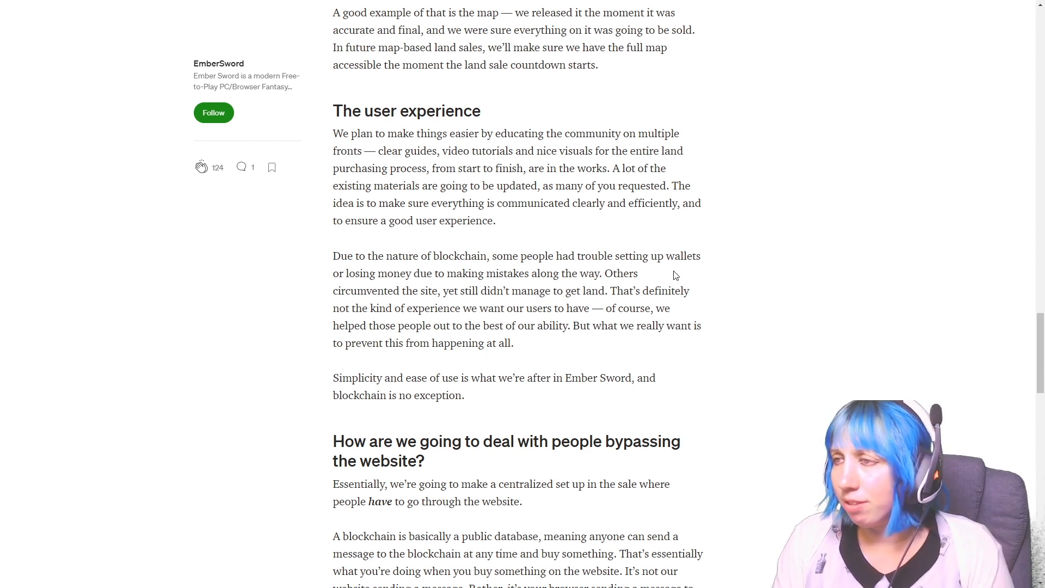
mouse_move(690, 305)
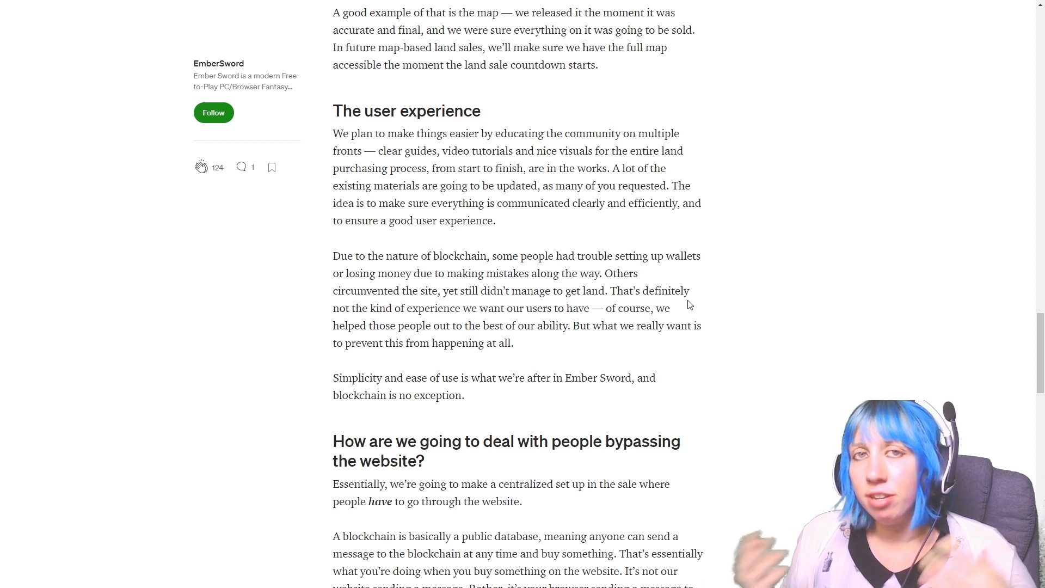
mouse_move(681, 310)
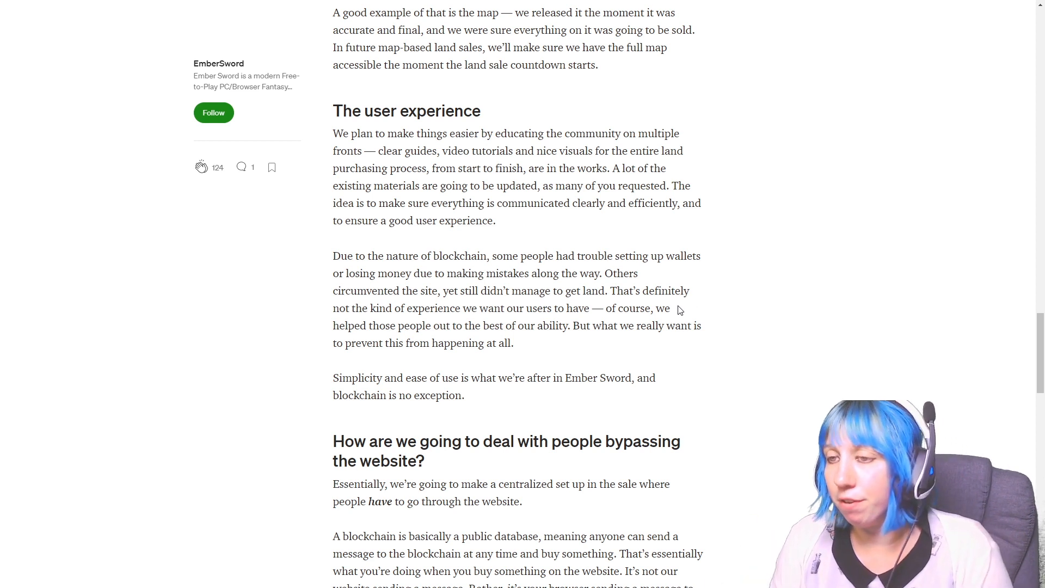
Step: Scroll past the bypassing section and sale stats to the 'Just to reiterate:' bullets
scroll(down, 3)
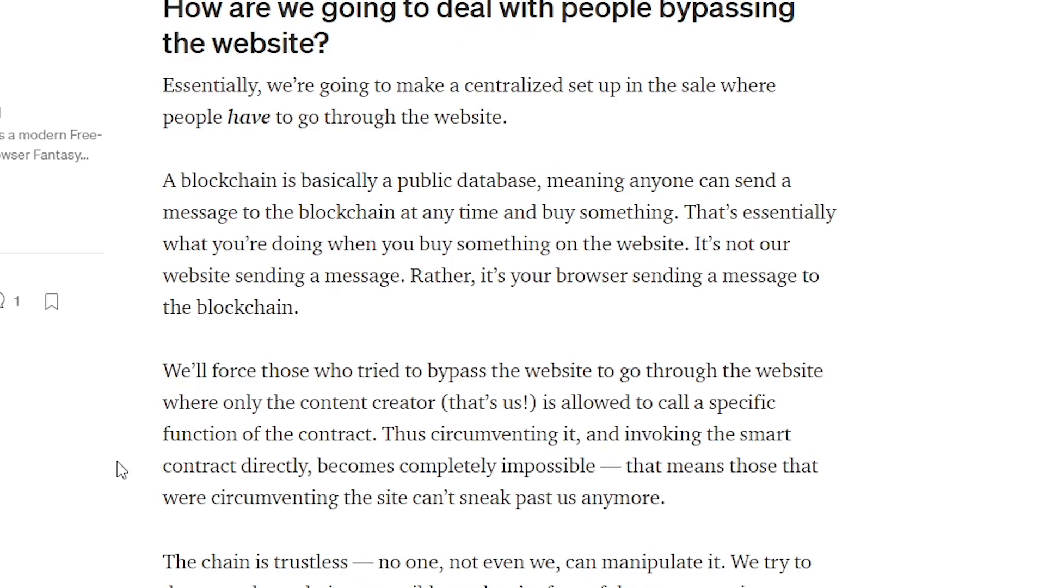
mouse_move(77, 533)
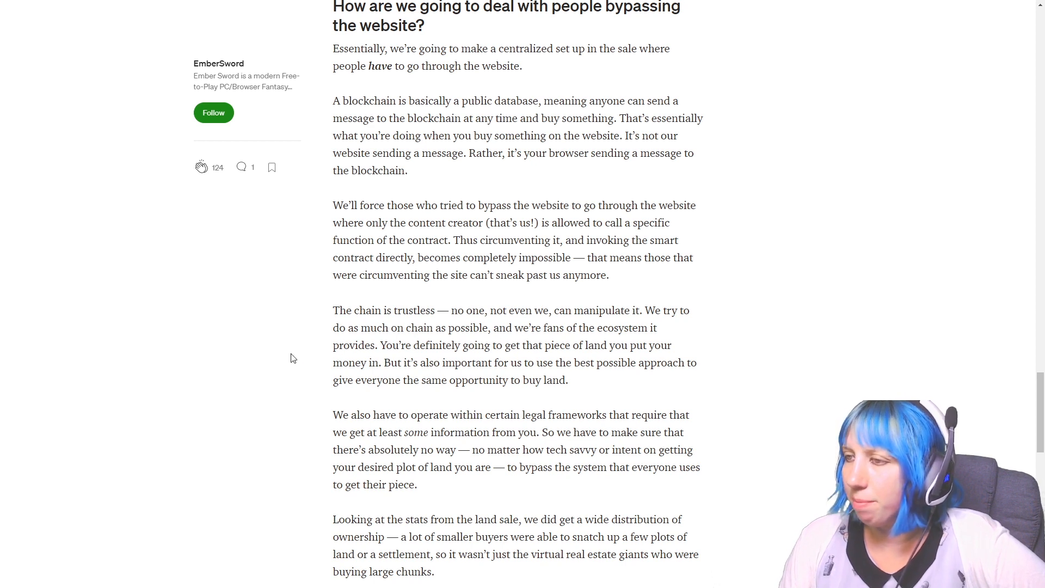
mouse_move(529, 360)
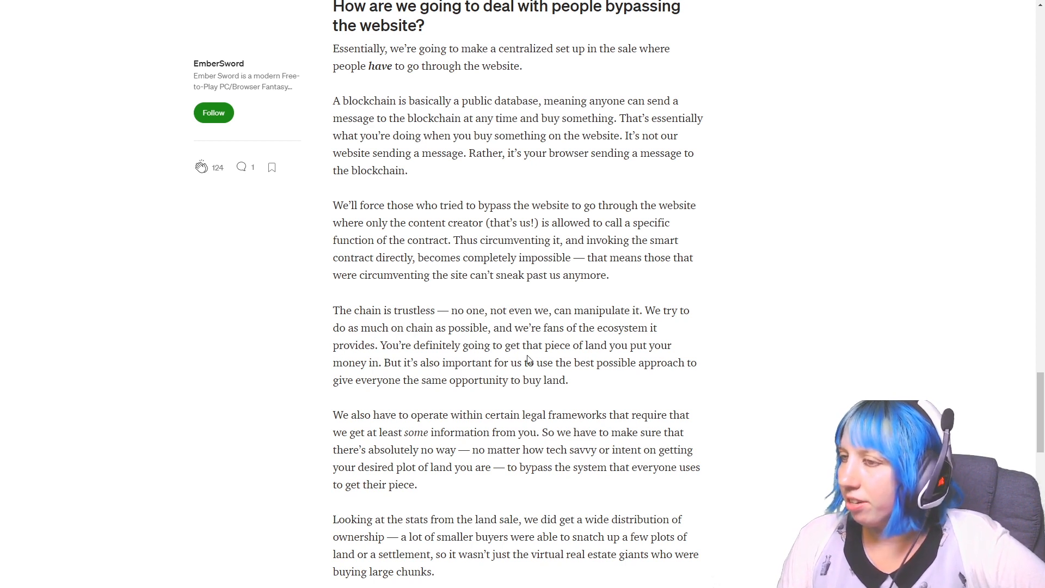
mouse_move(317, 365)
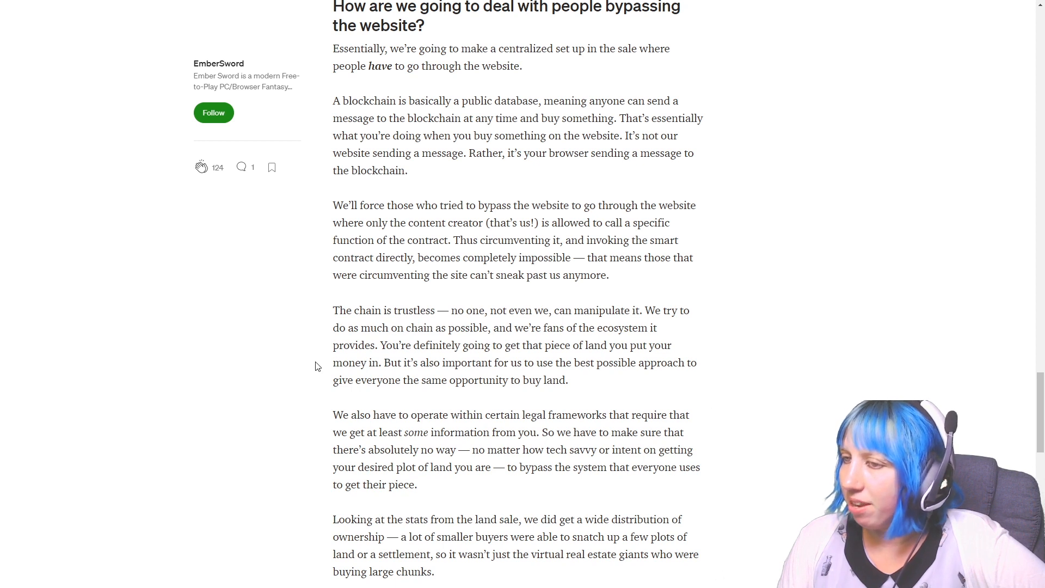
mouse_move(544, 369)
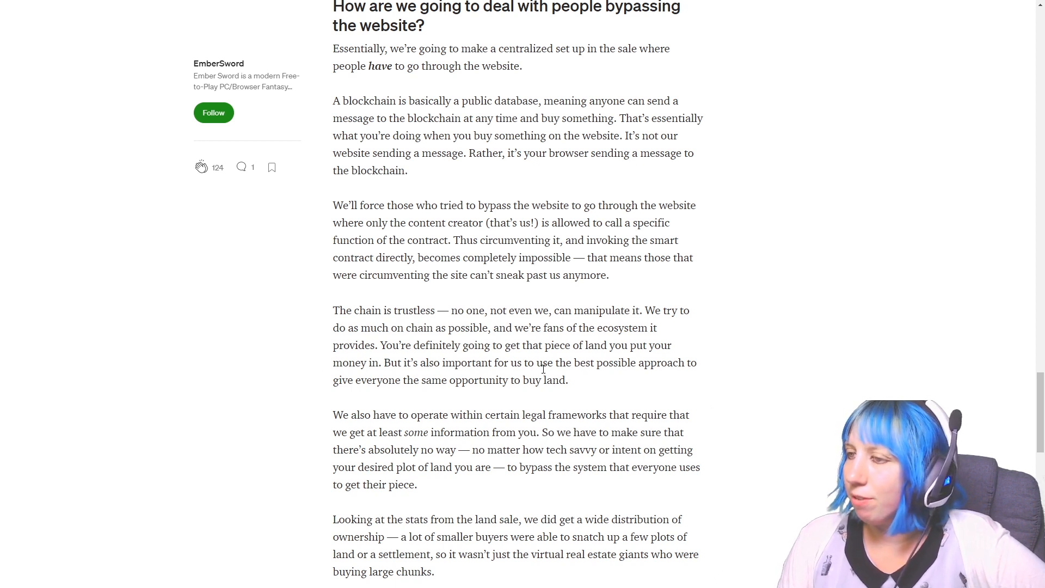
scroll(down, 3)
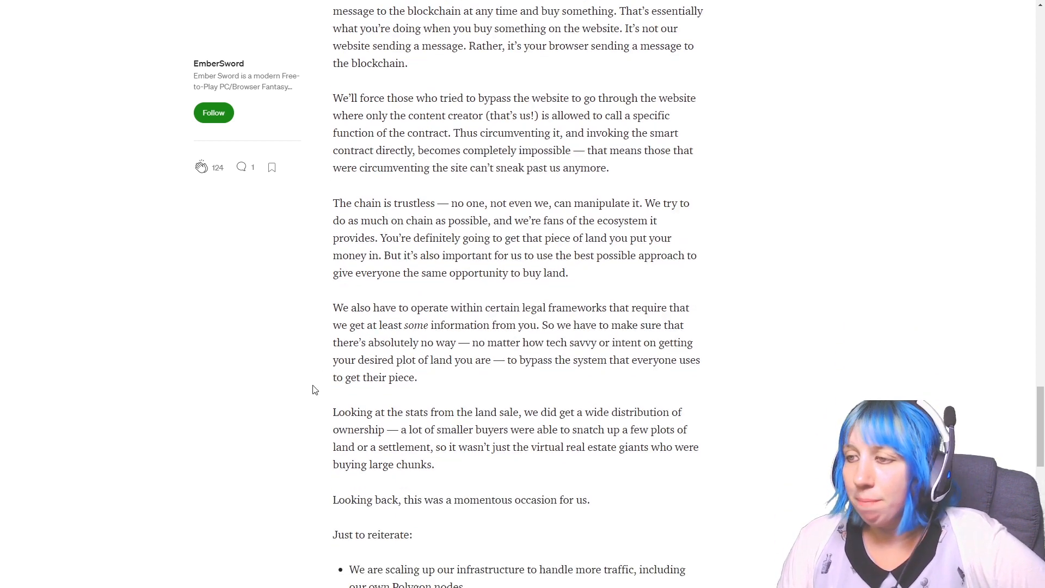
scroll(down, 3)
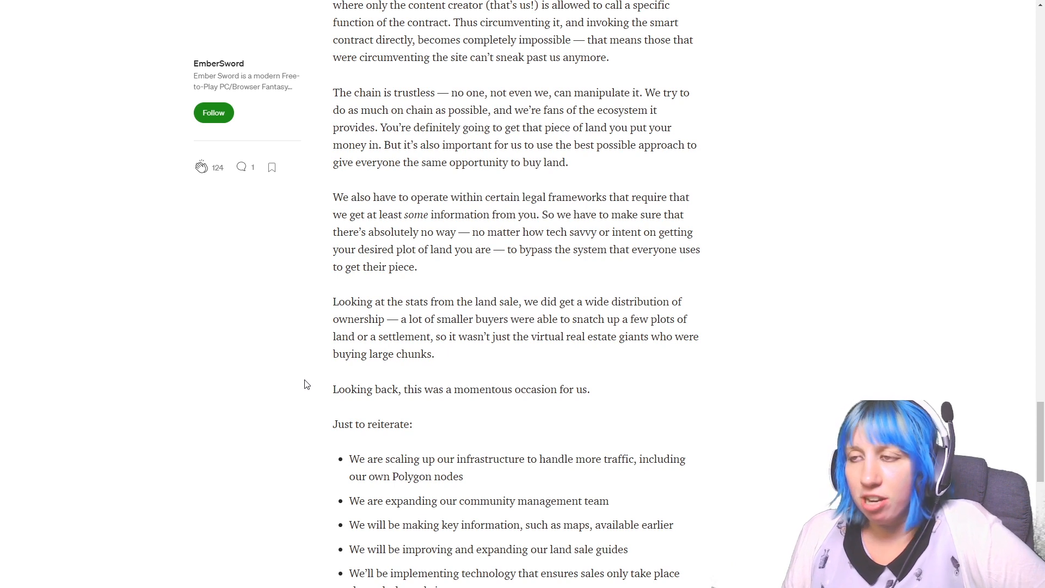
mouse_move(317, 353)
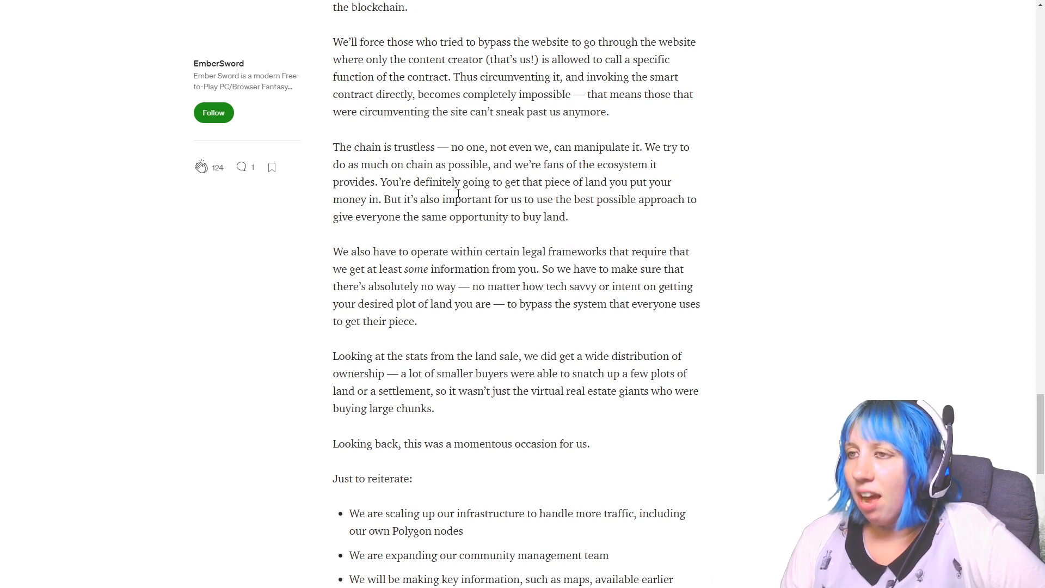
mouse_move(464, 239)
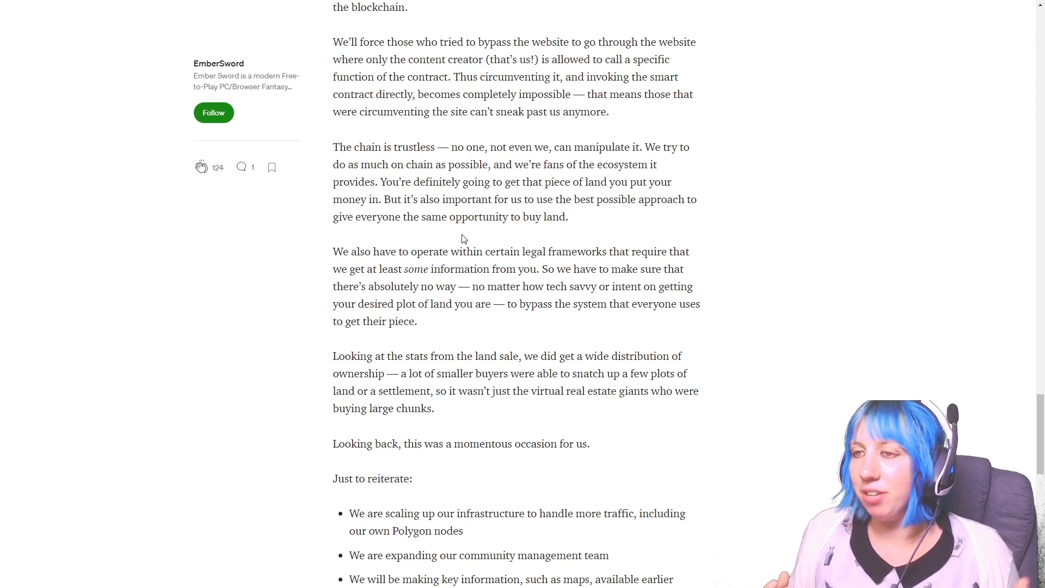
Step: Scroll to the article's end with all bullets, tags and 'Written by', then triple-click the text
scroll(down, 3)
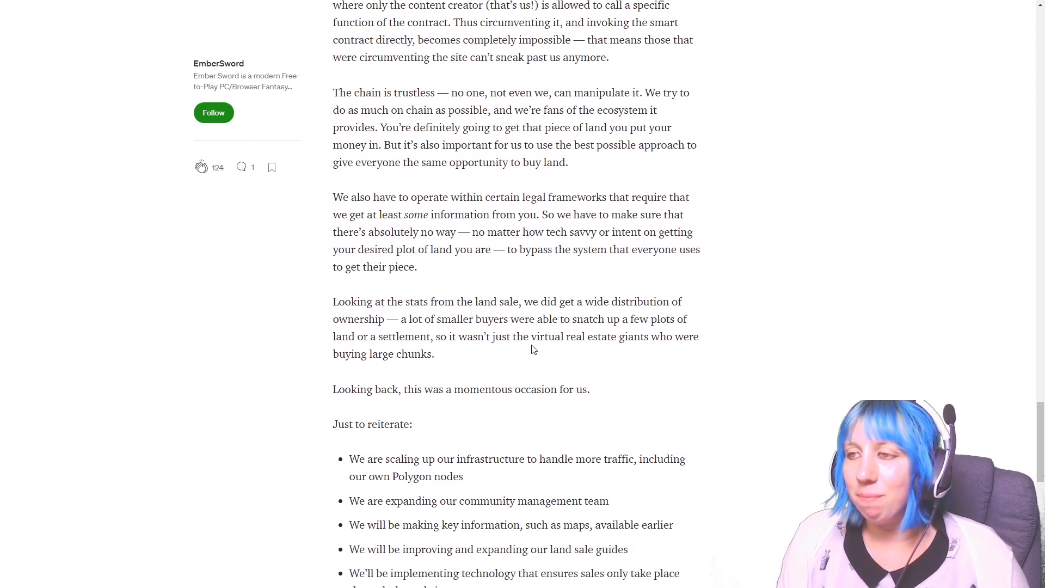
scroll(down, 3)
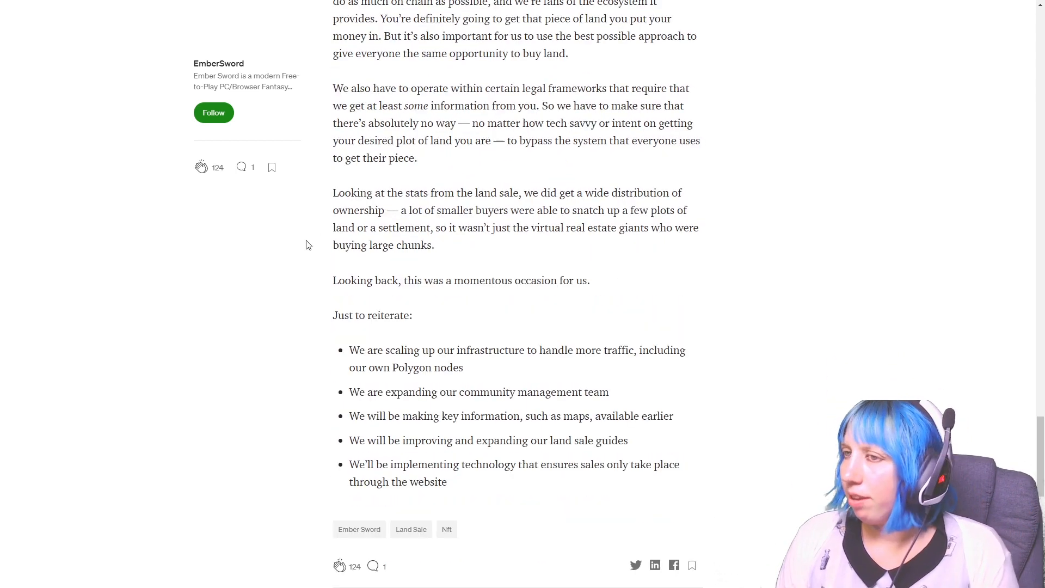
mouse_move(242, 295)
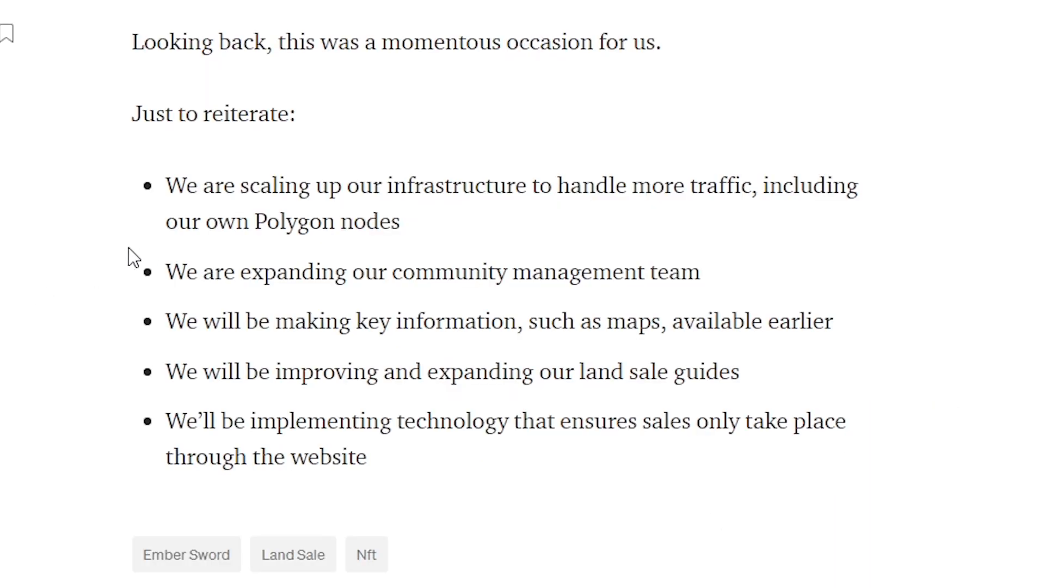
mouse_move(110, 243)
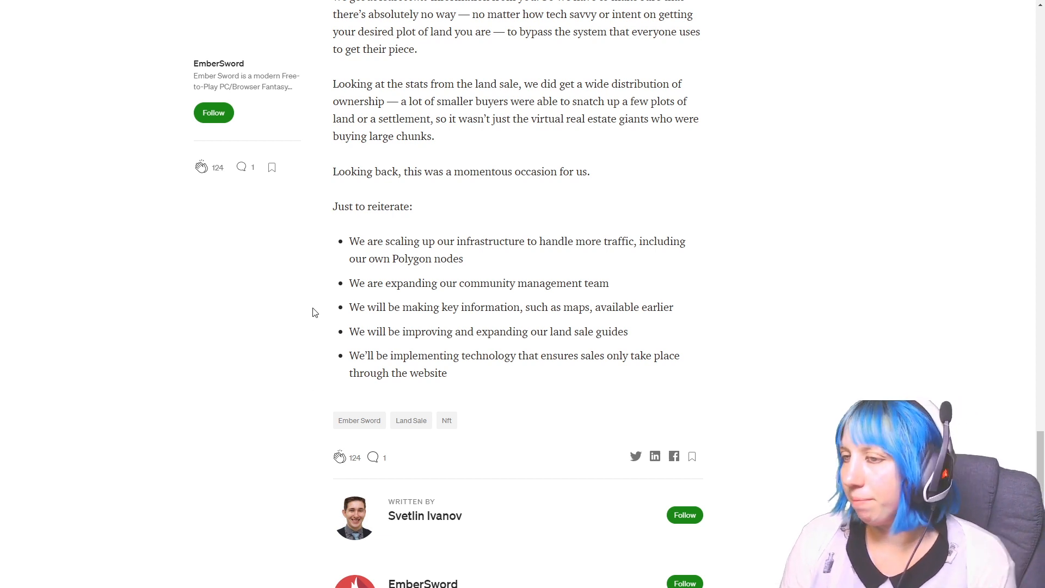
mouse_move(365, 319)
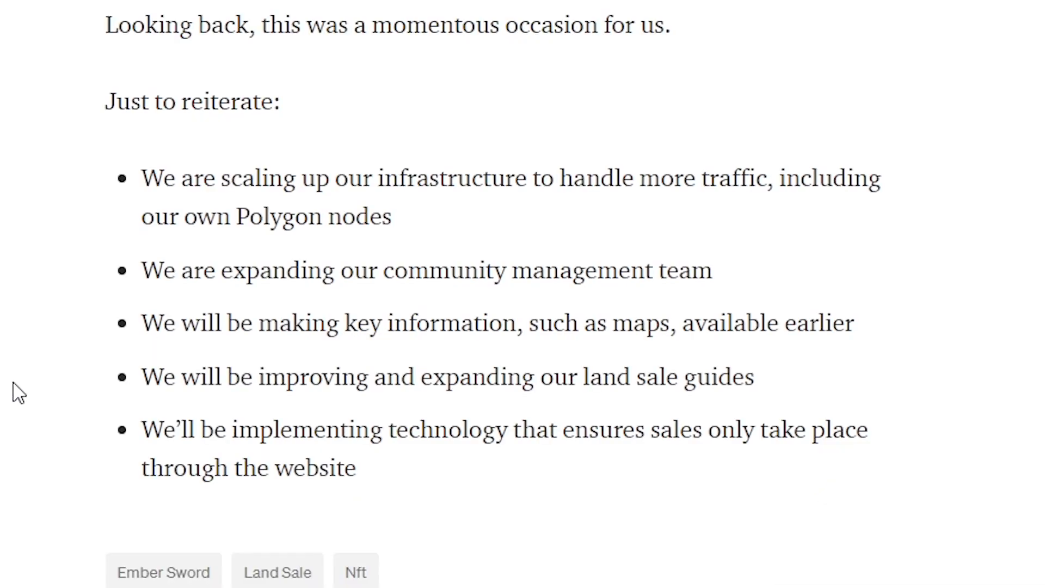
mouse_move(83, 393)
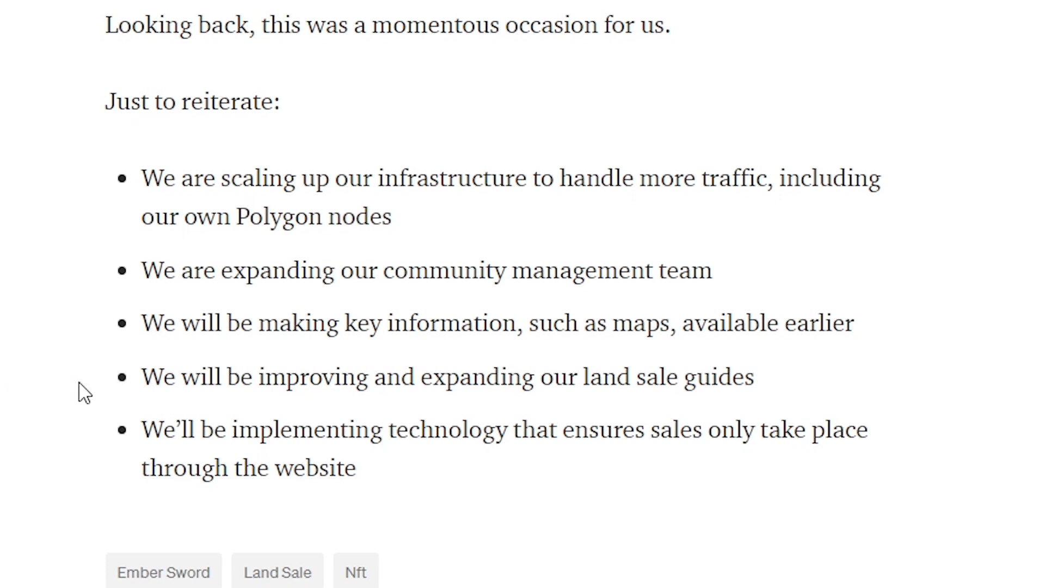
scroll(down, 3)
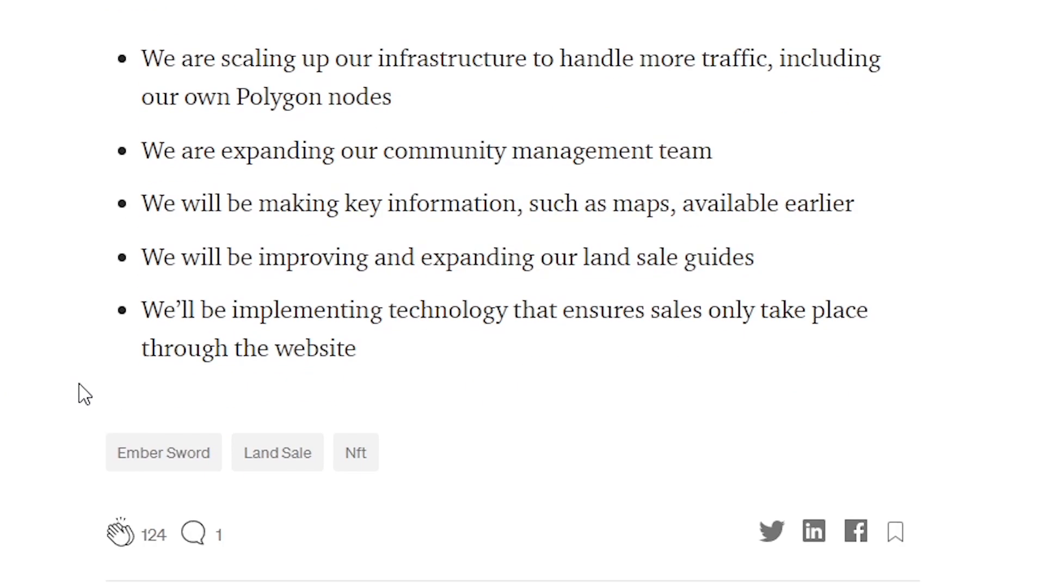
triple_click(447, 258)
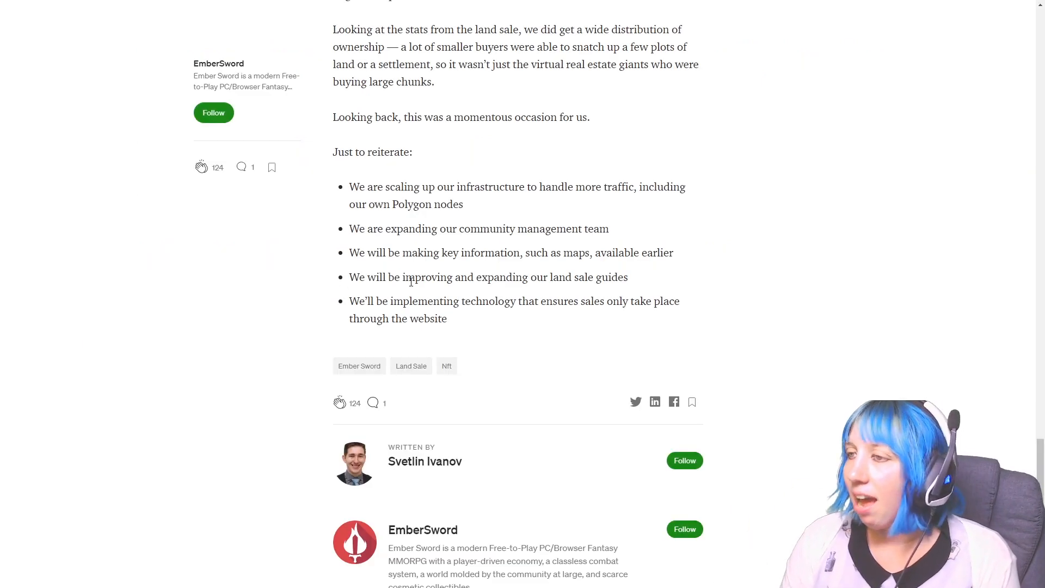
mouse_move(266, 306)
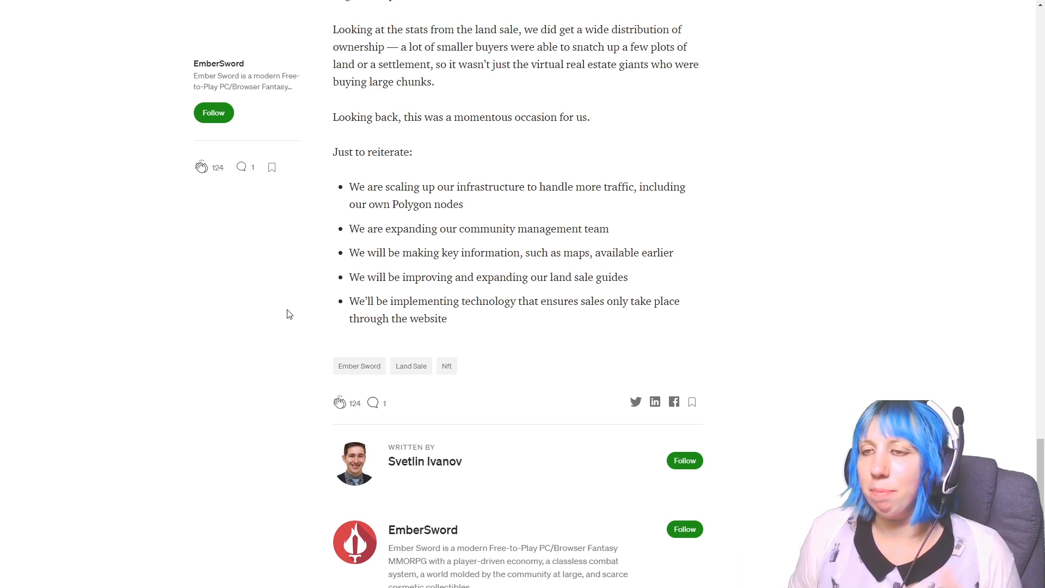
scroll(up, 3)
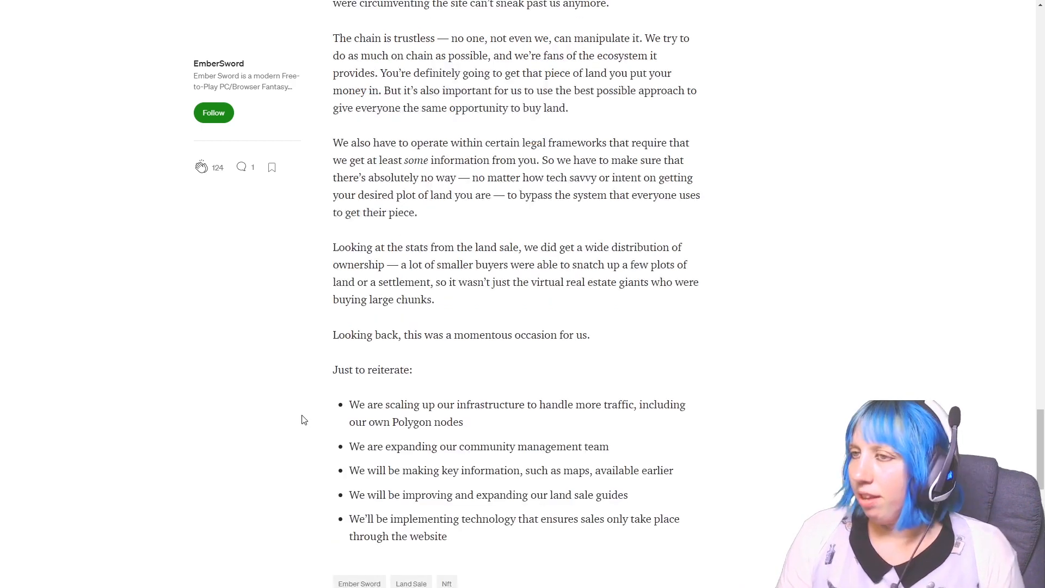
scroll(down, 3)
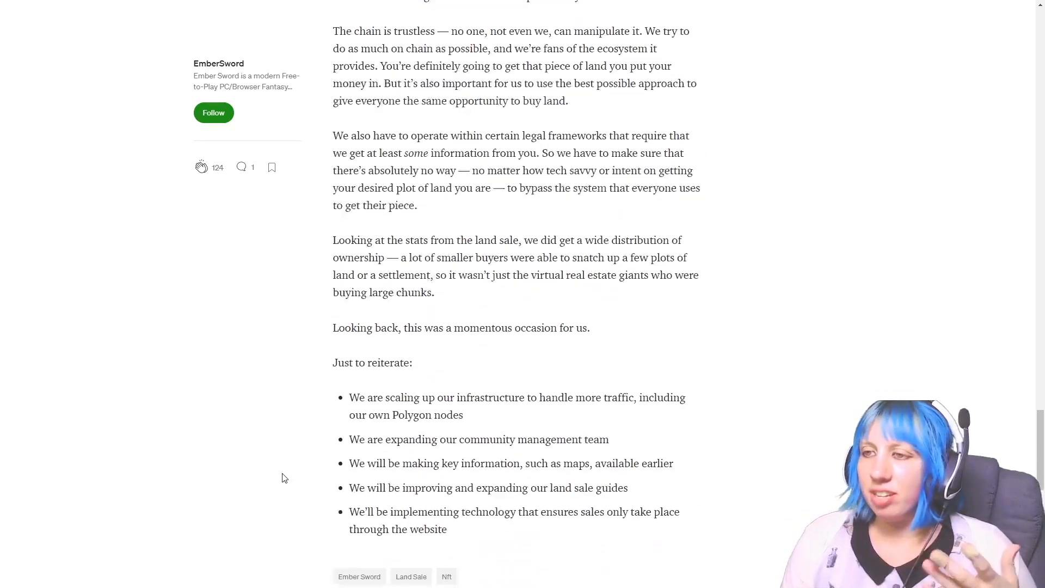
scroll(down, 3)
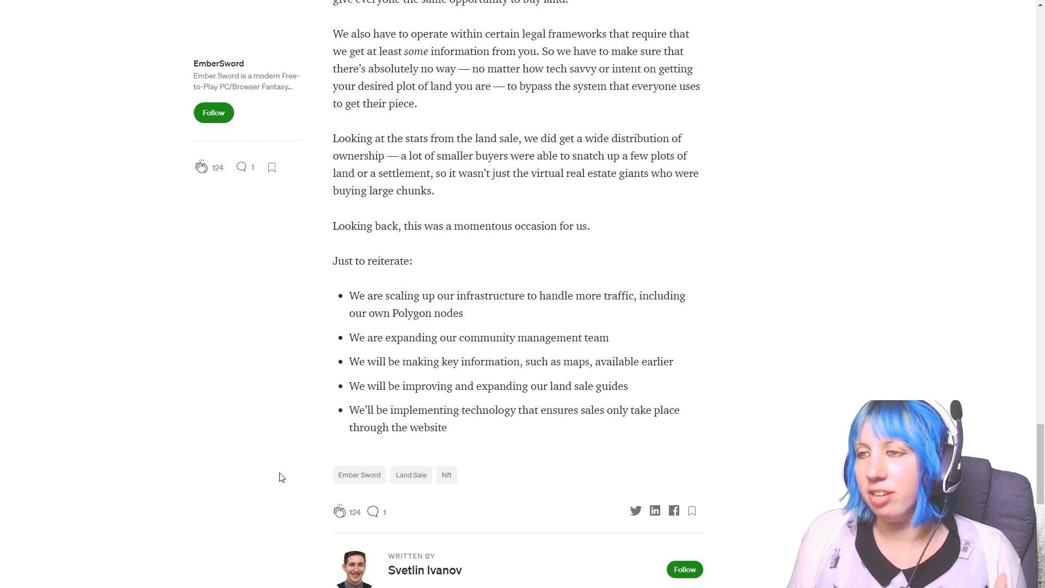
scroll(down, 3)
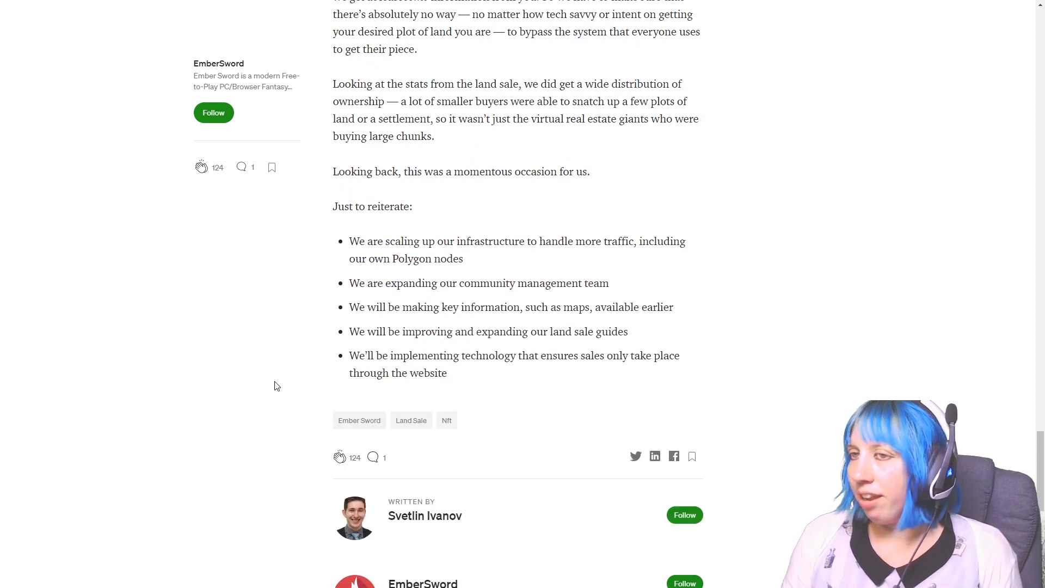